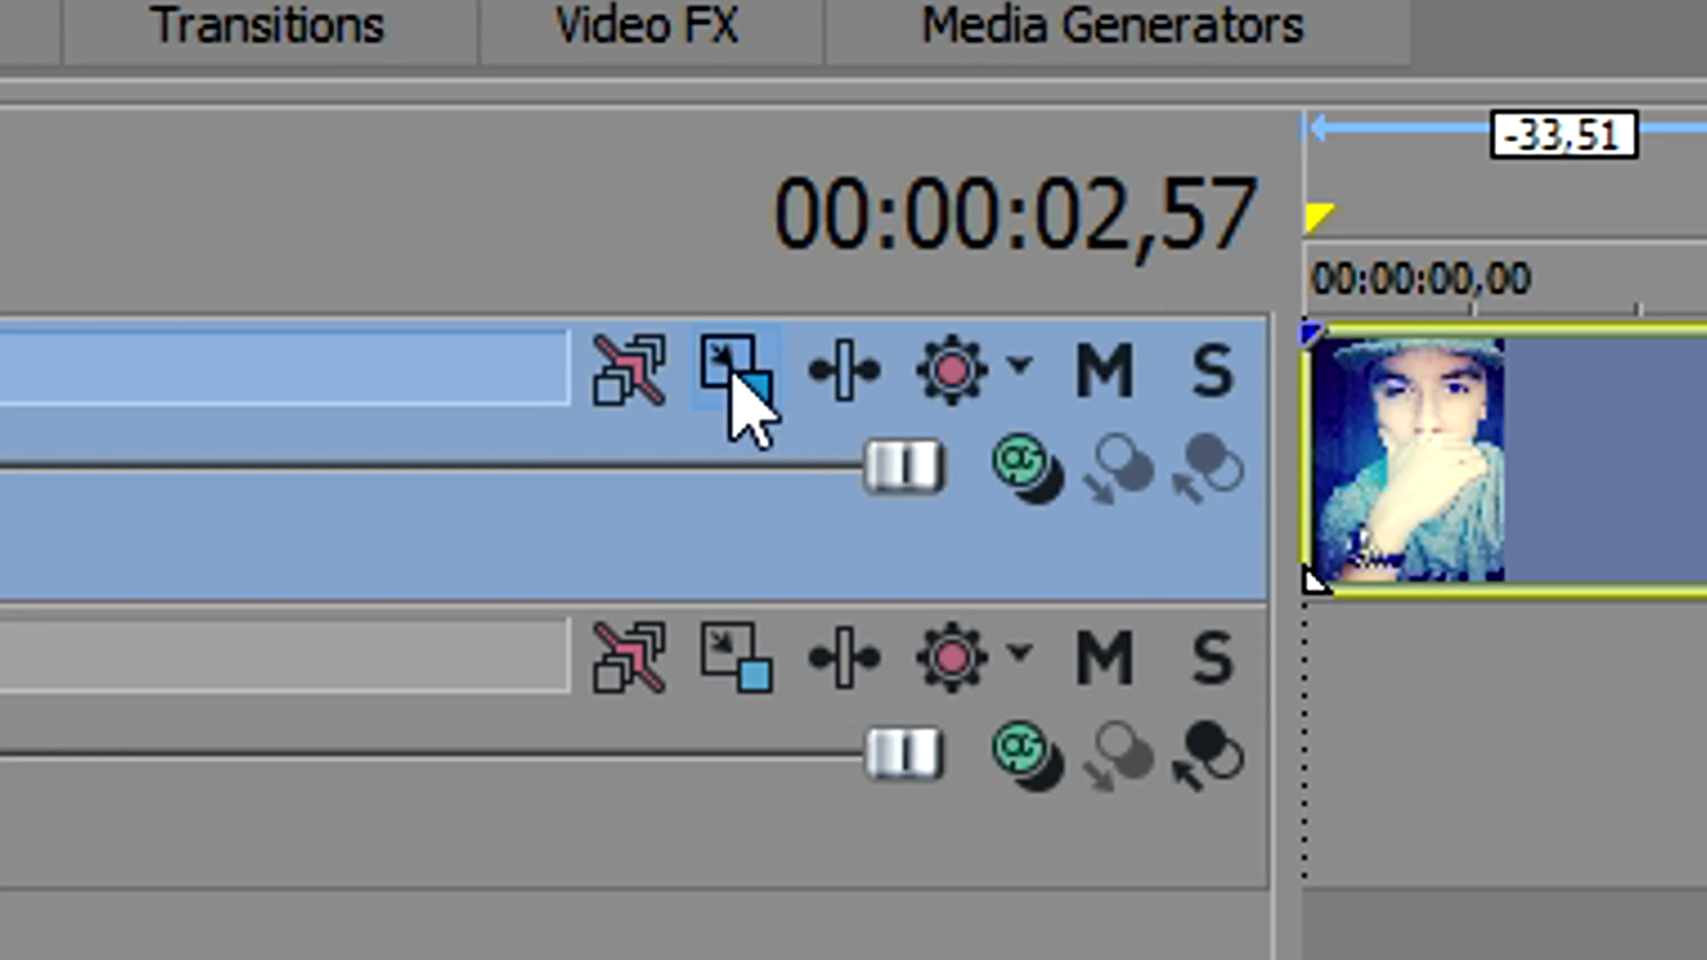
Step: In Track Motion for track 1, keyframe the frame off-screen left, then off-screen right later
left_click(745, 375)
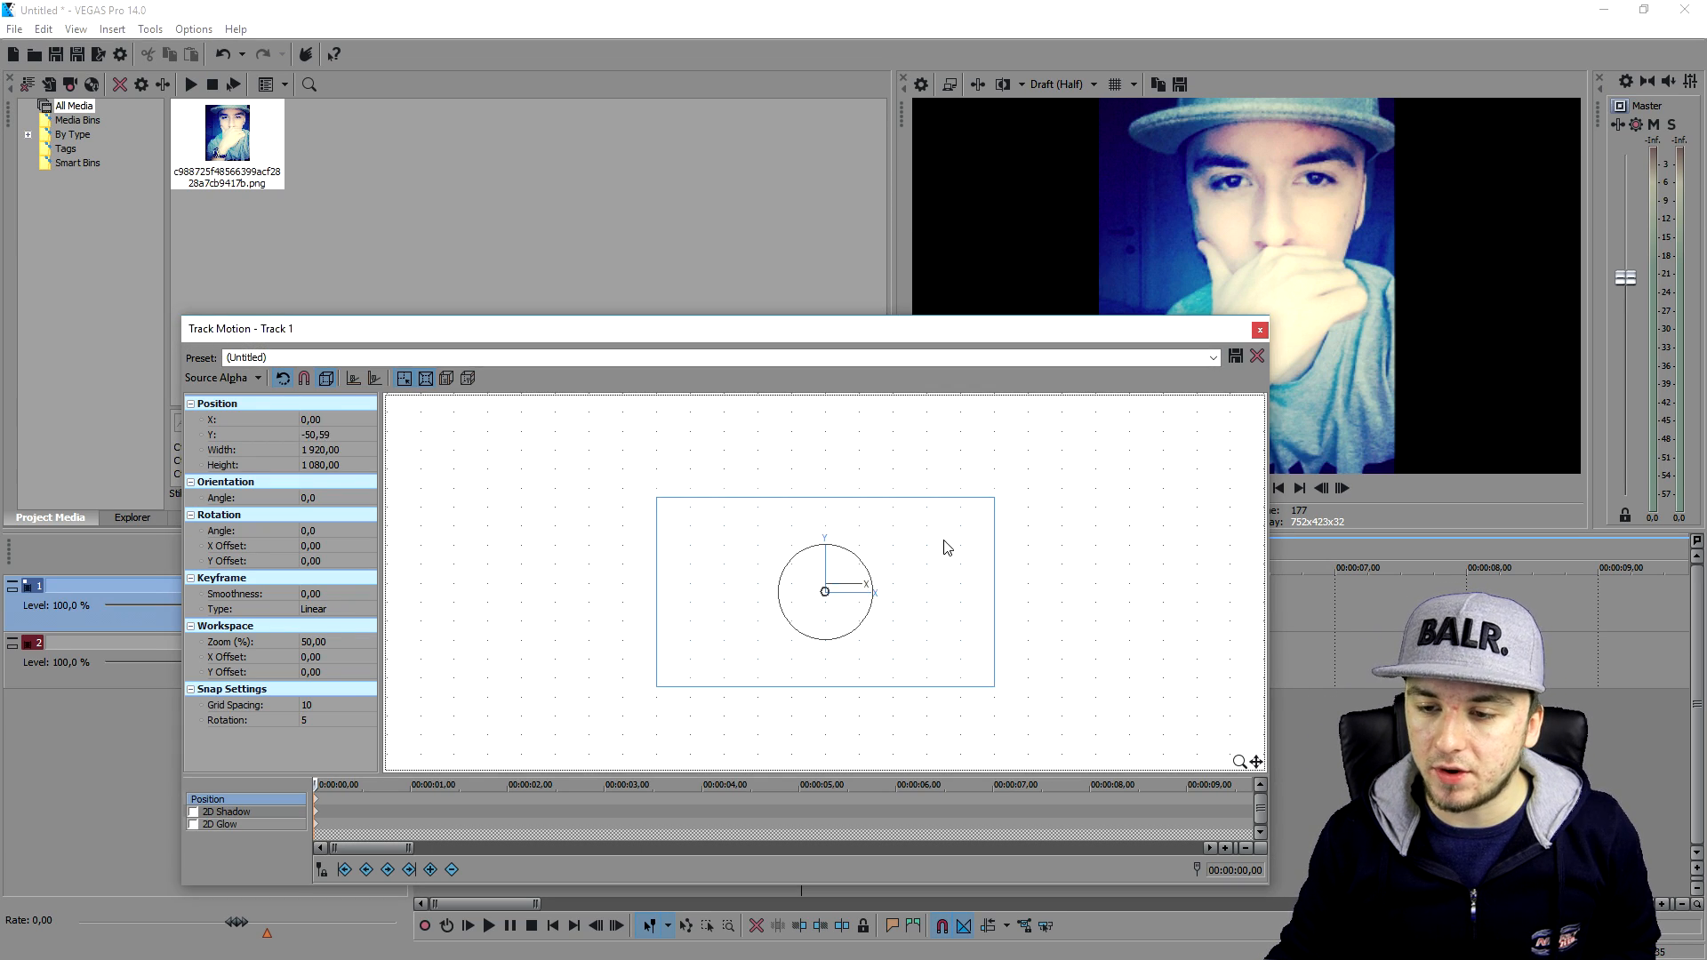
left_click_drag(823, 591, 564, 575)
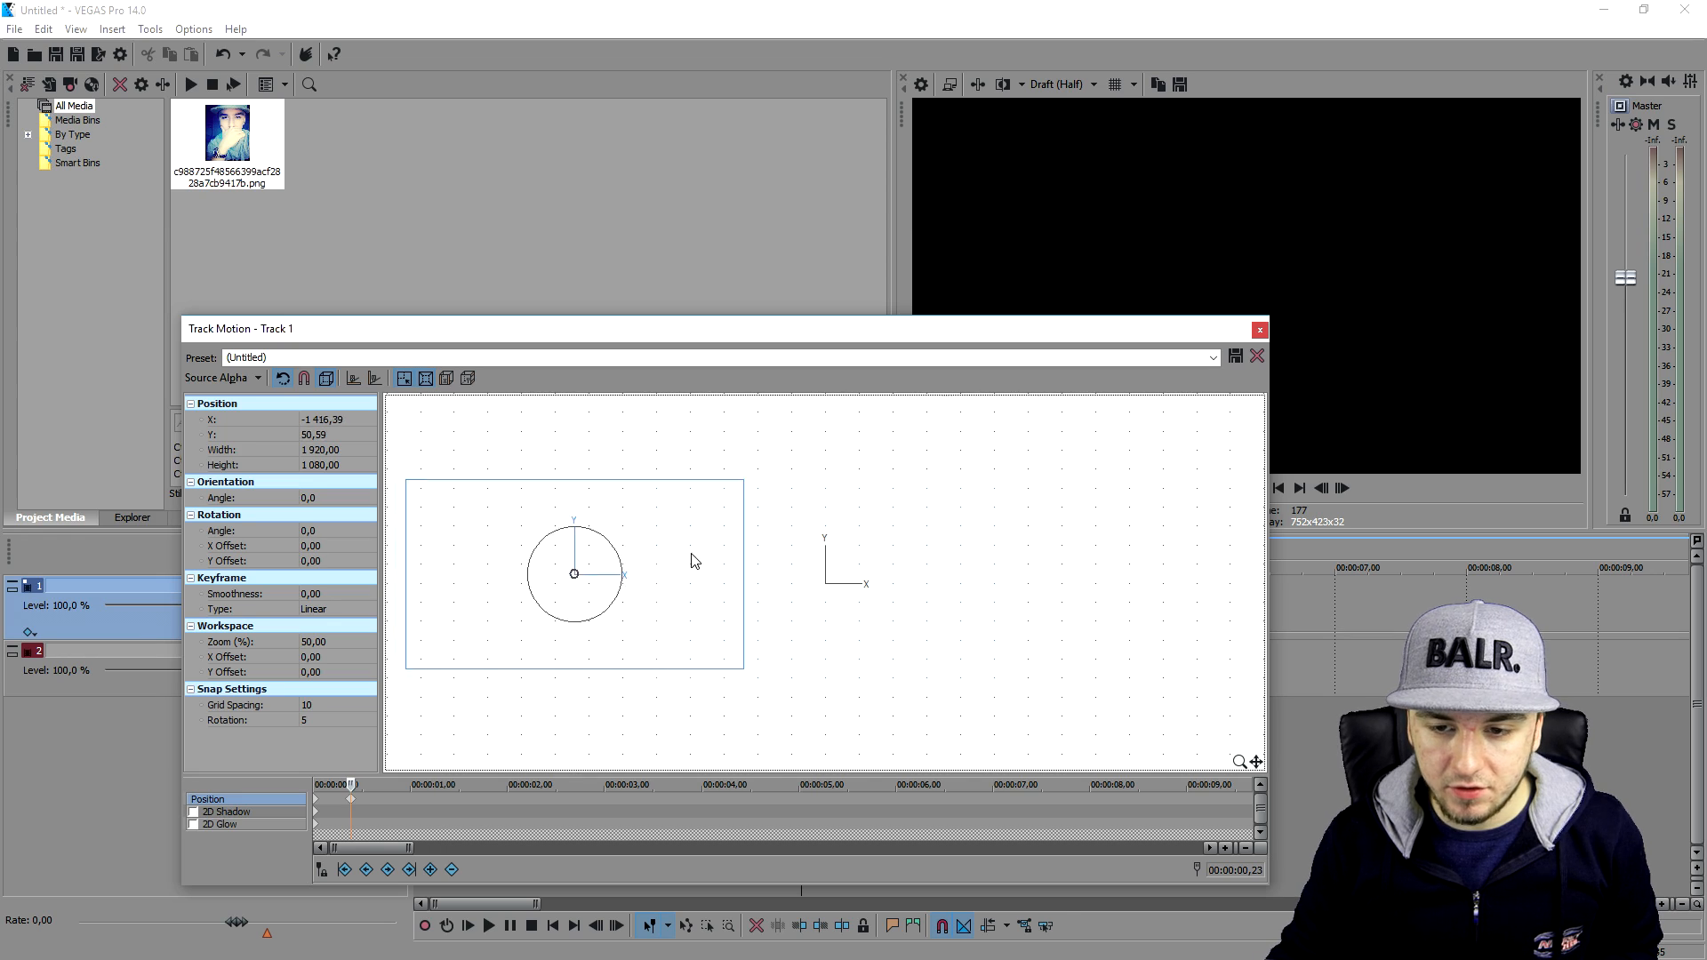
left_click_drag(574, 575, 1069, 577)
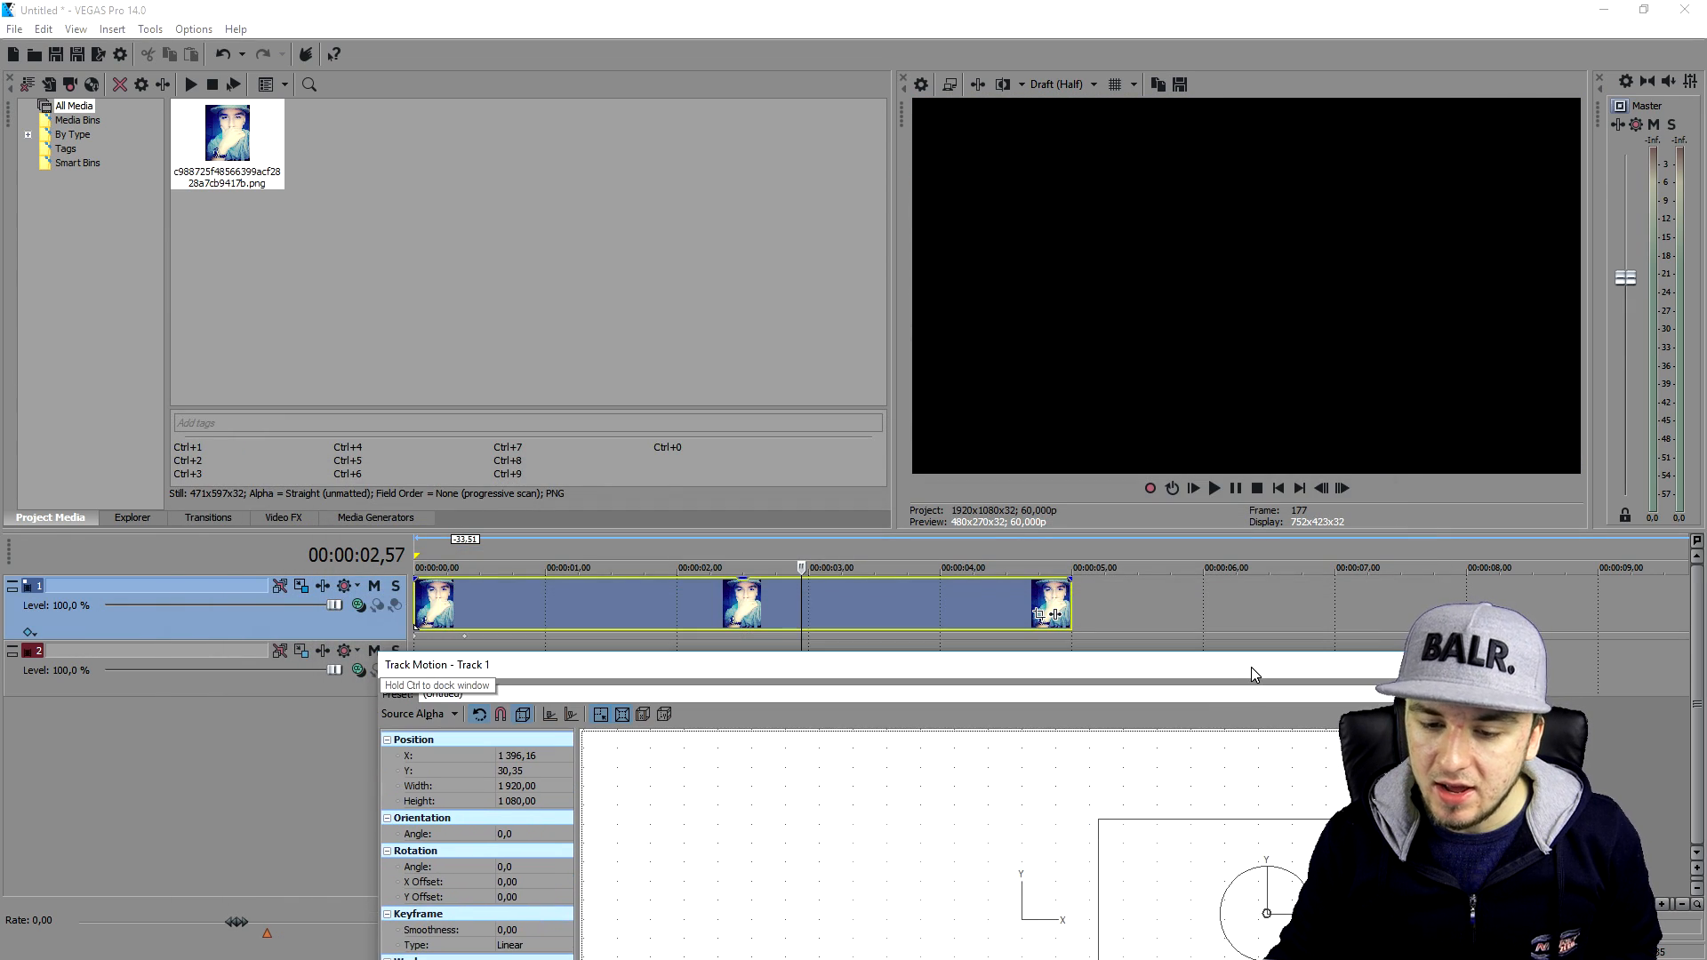
Step: Nudge the Track Motion frame position and close the Track Motion window
left_click(1279, 487)
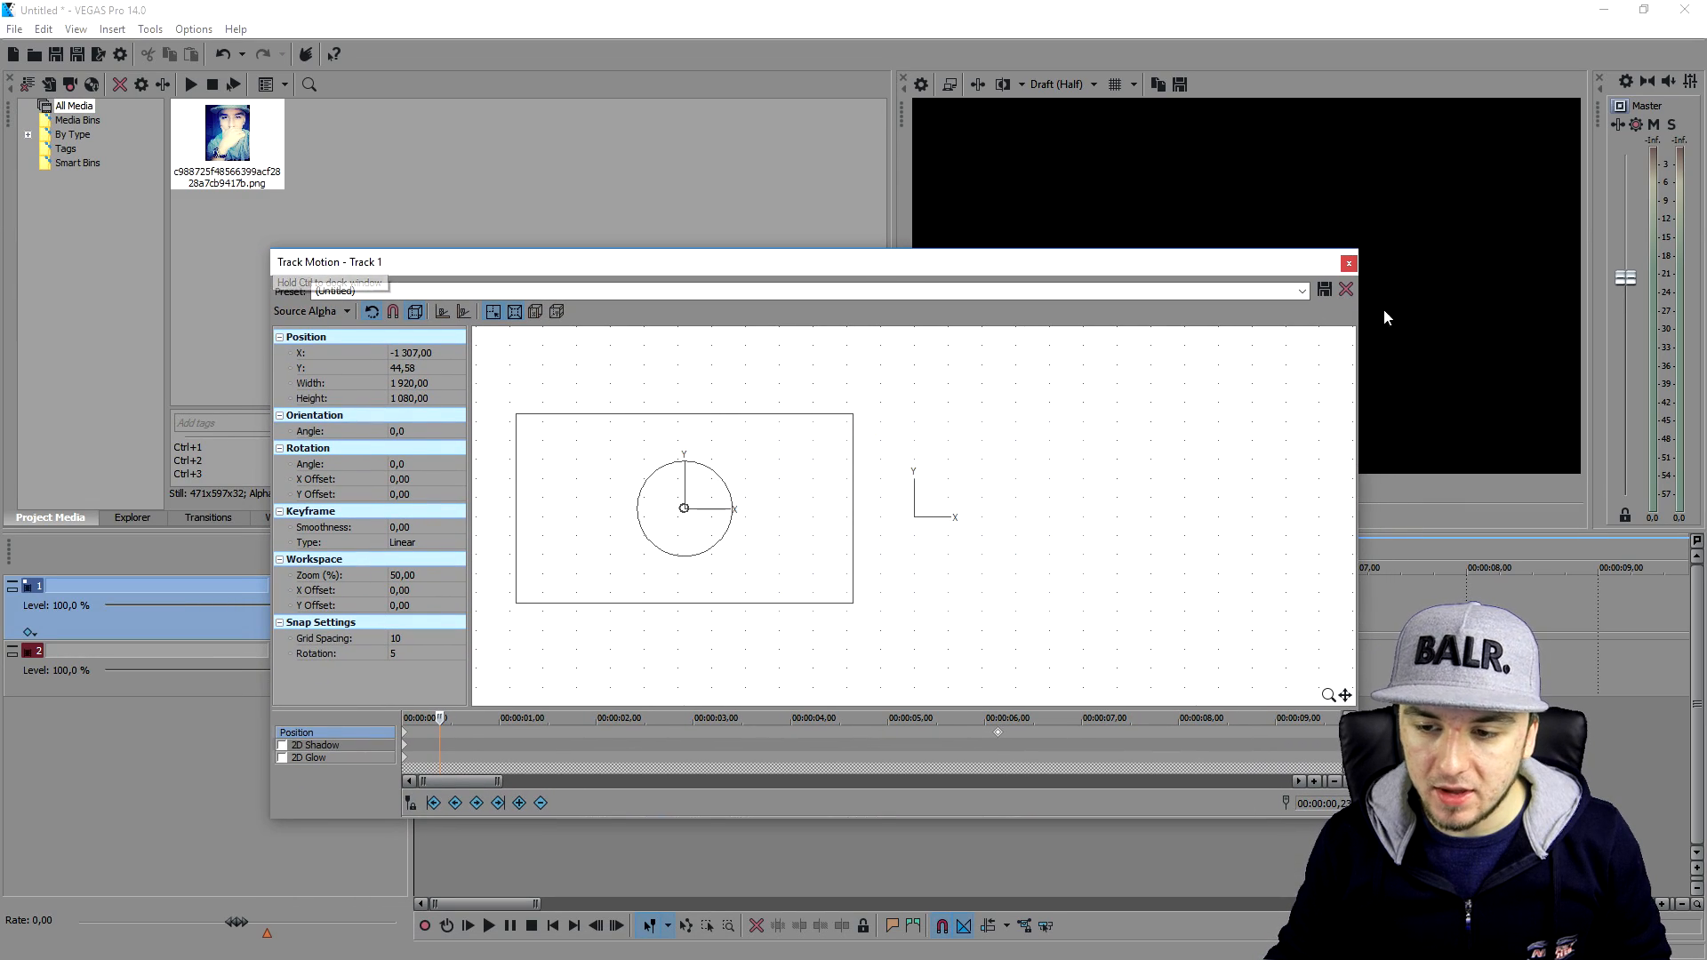
left_click(1348, 263)
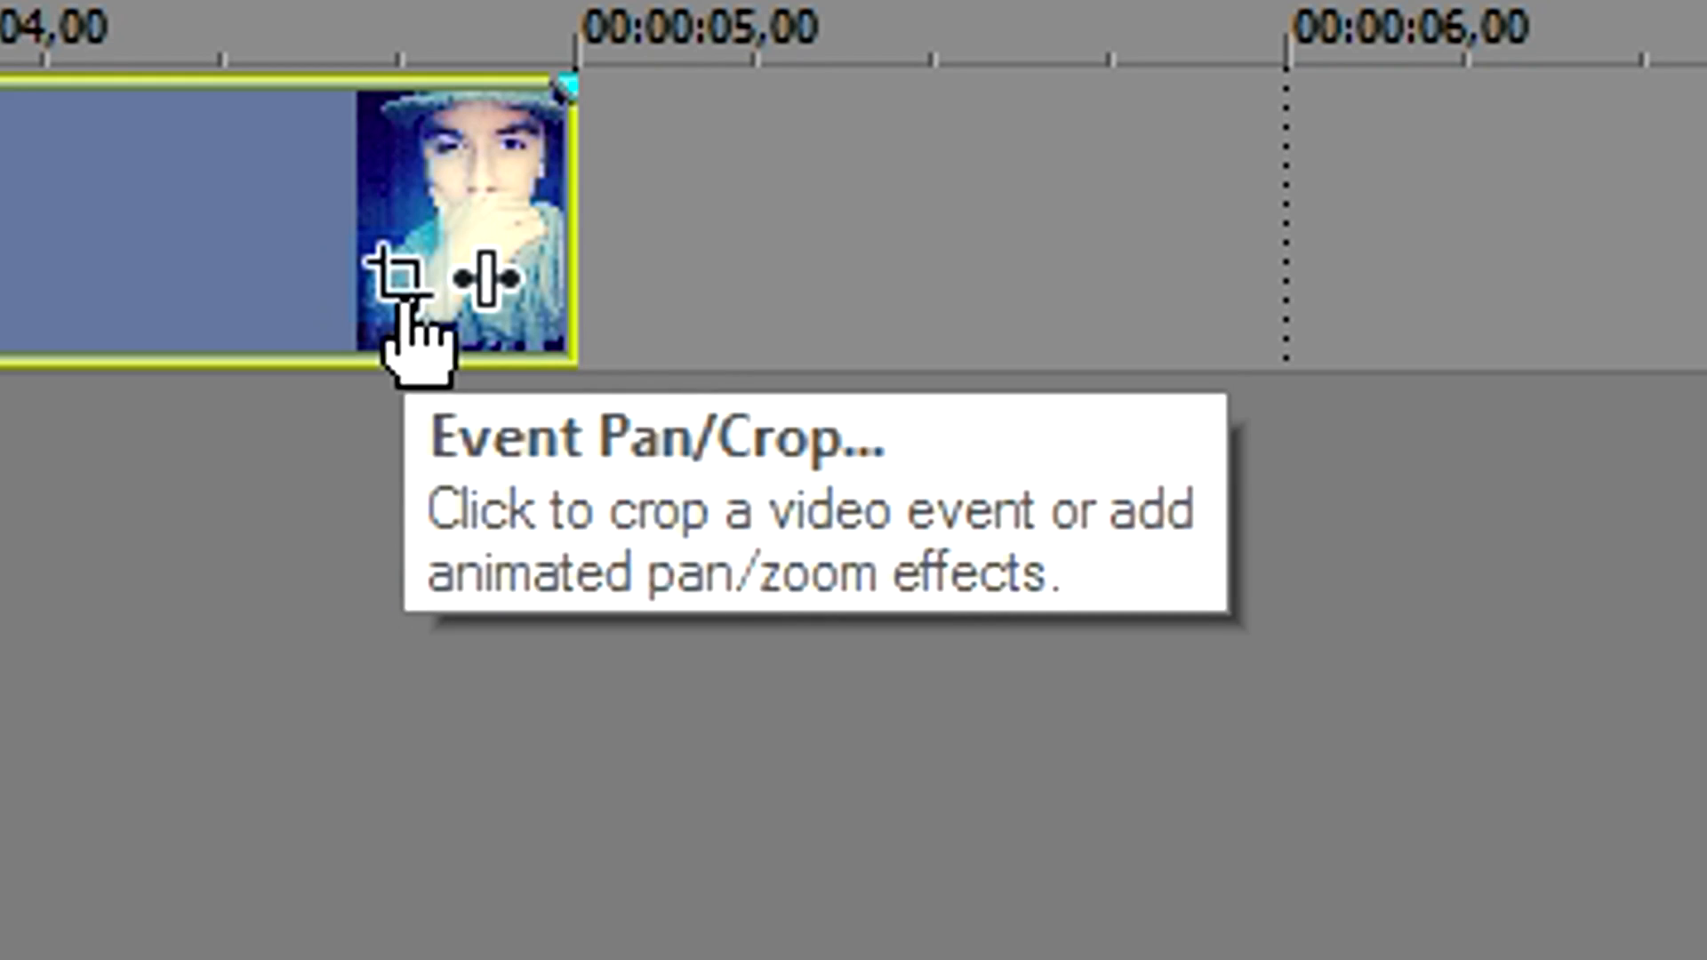
Step: In Event Pan/Crop, shift the crop frame and then restore it to its original framing
left_click(396, 281)
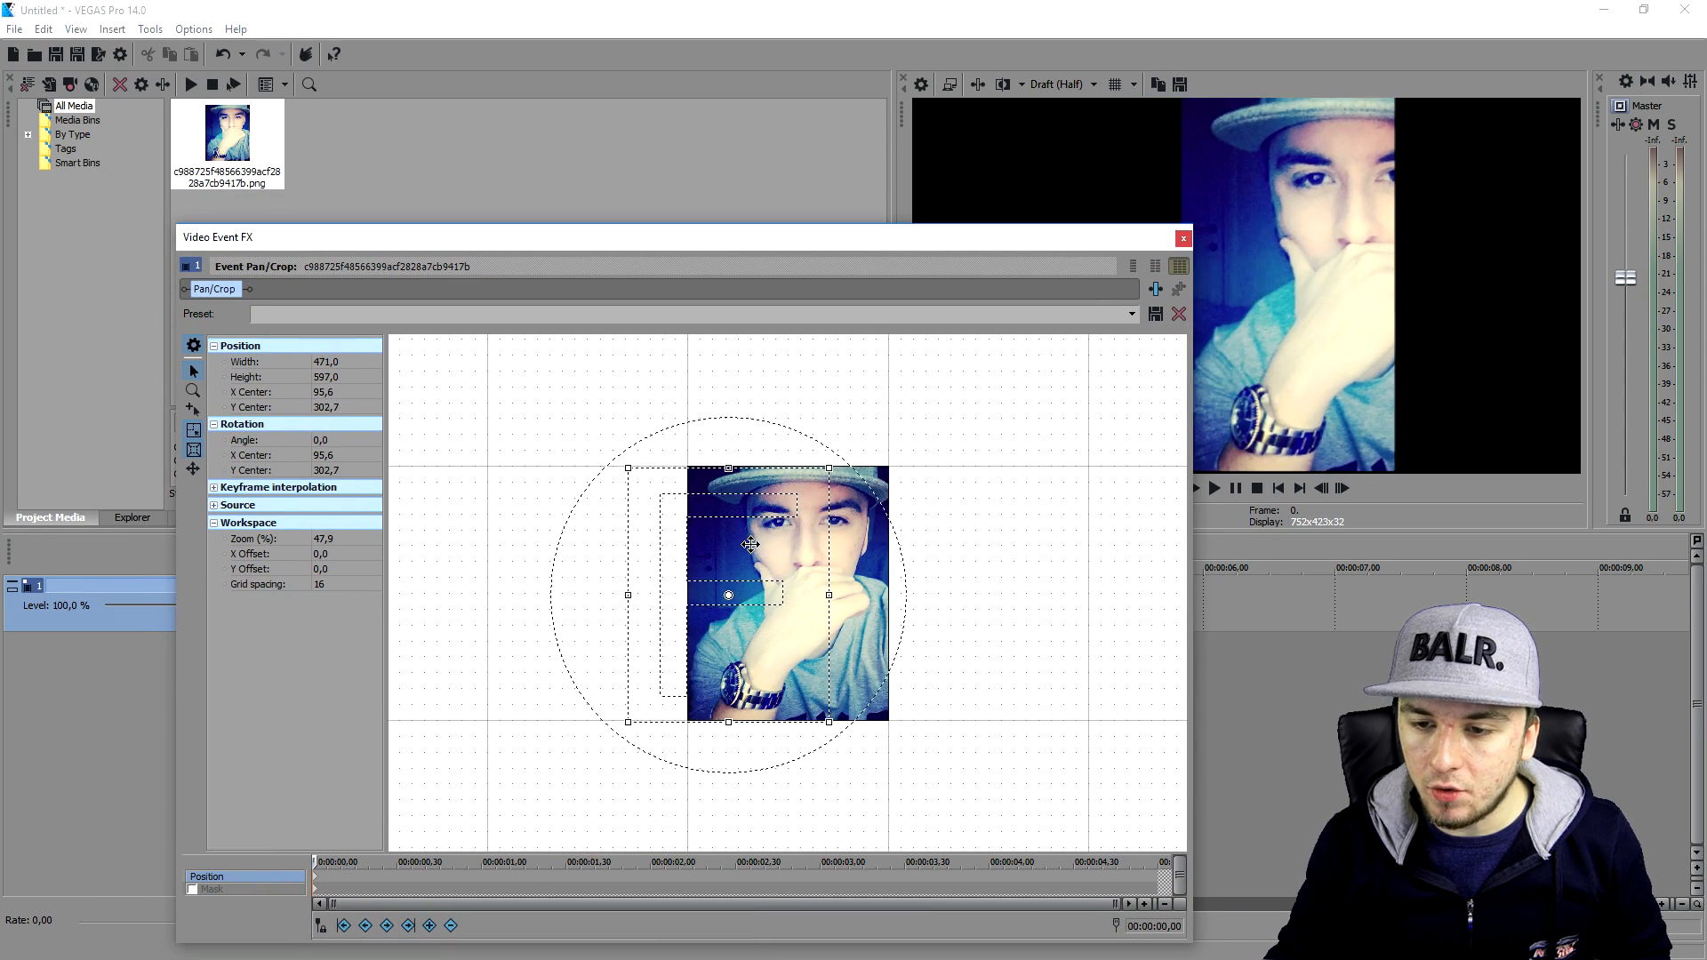
left_click_drag(727, 596, 893, 596)
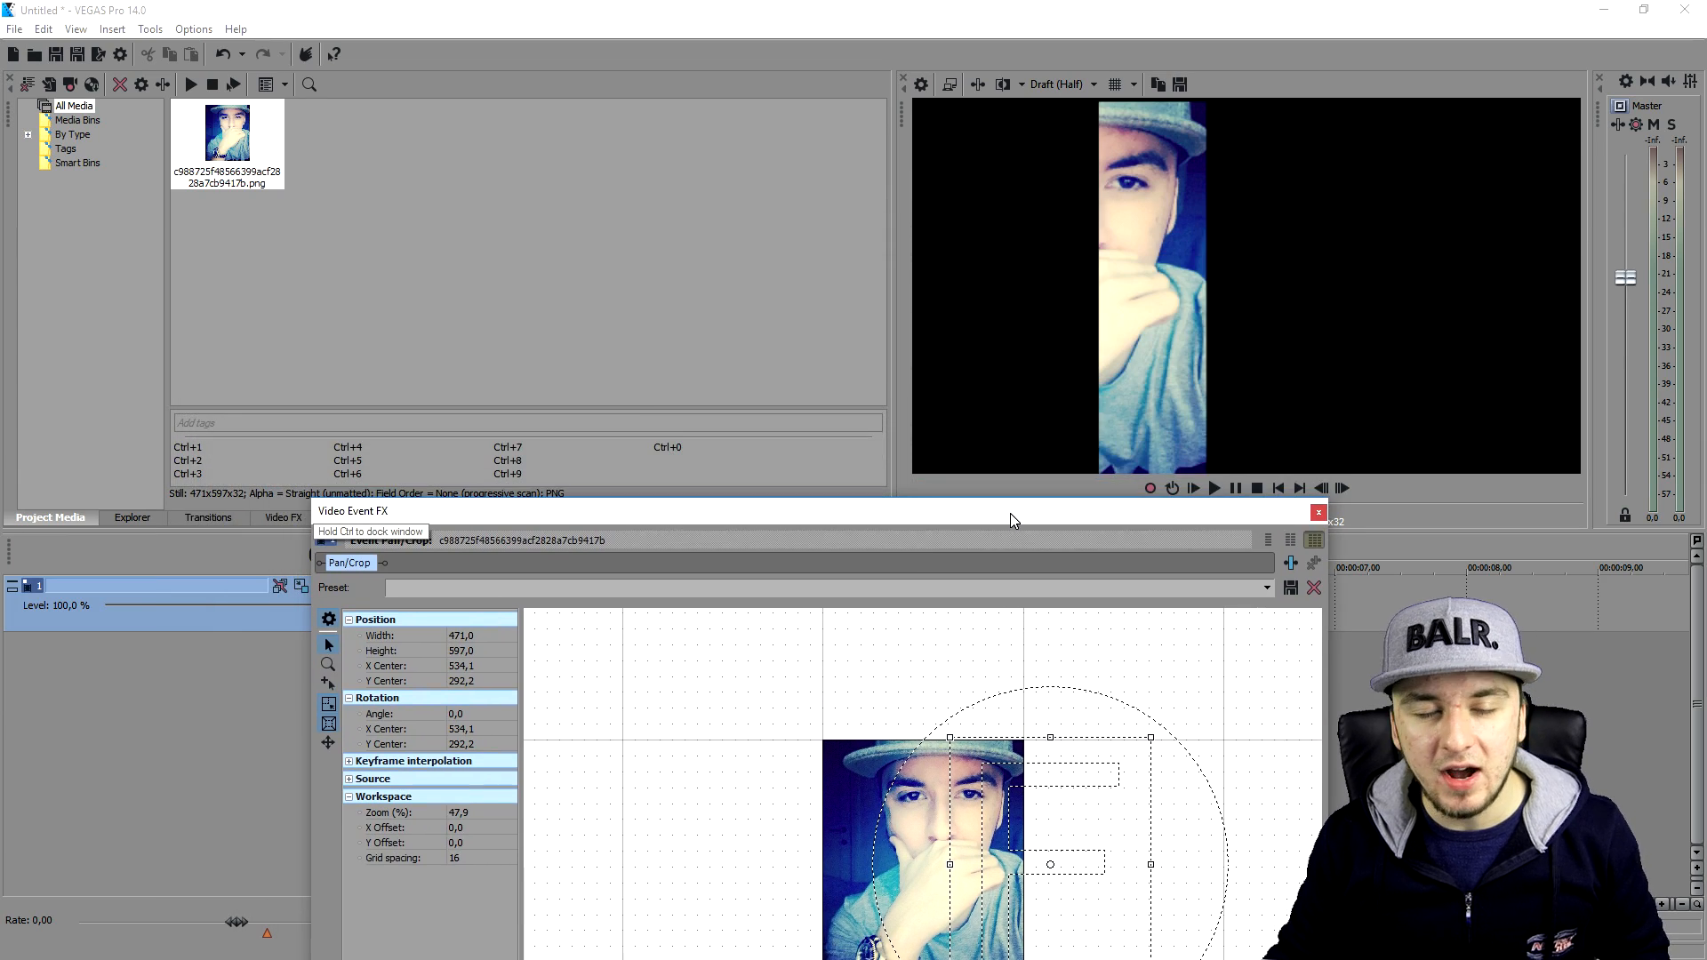
left_click_drag(1012, 511, 887, 479)
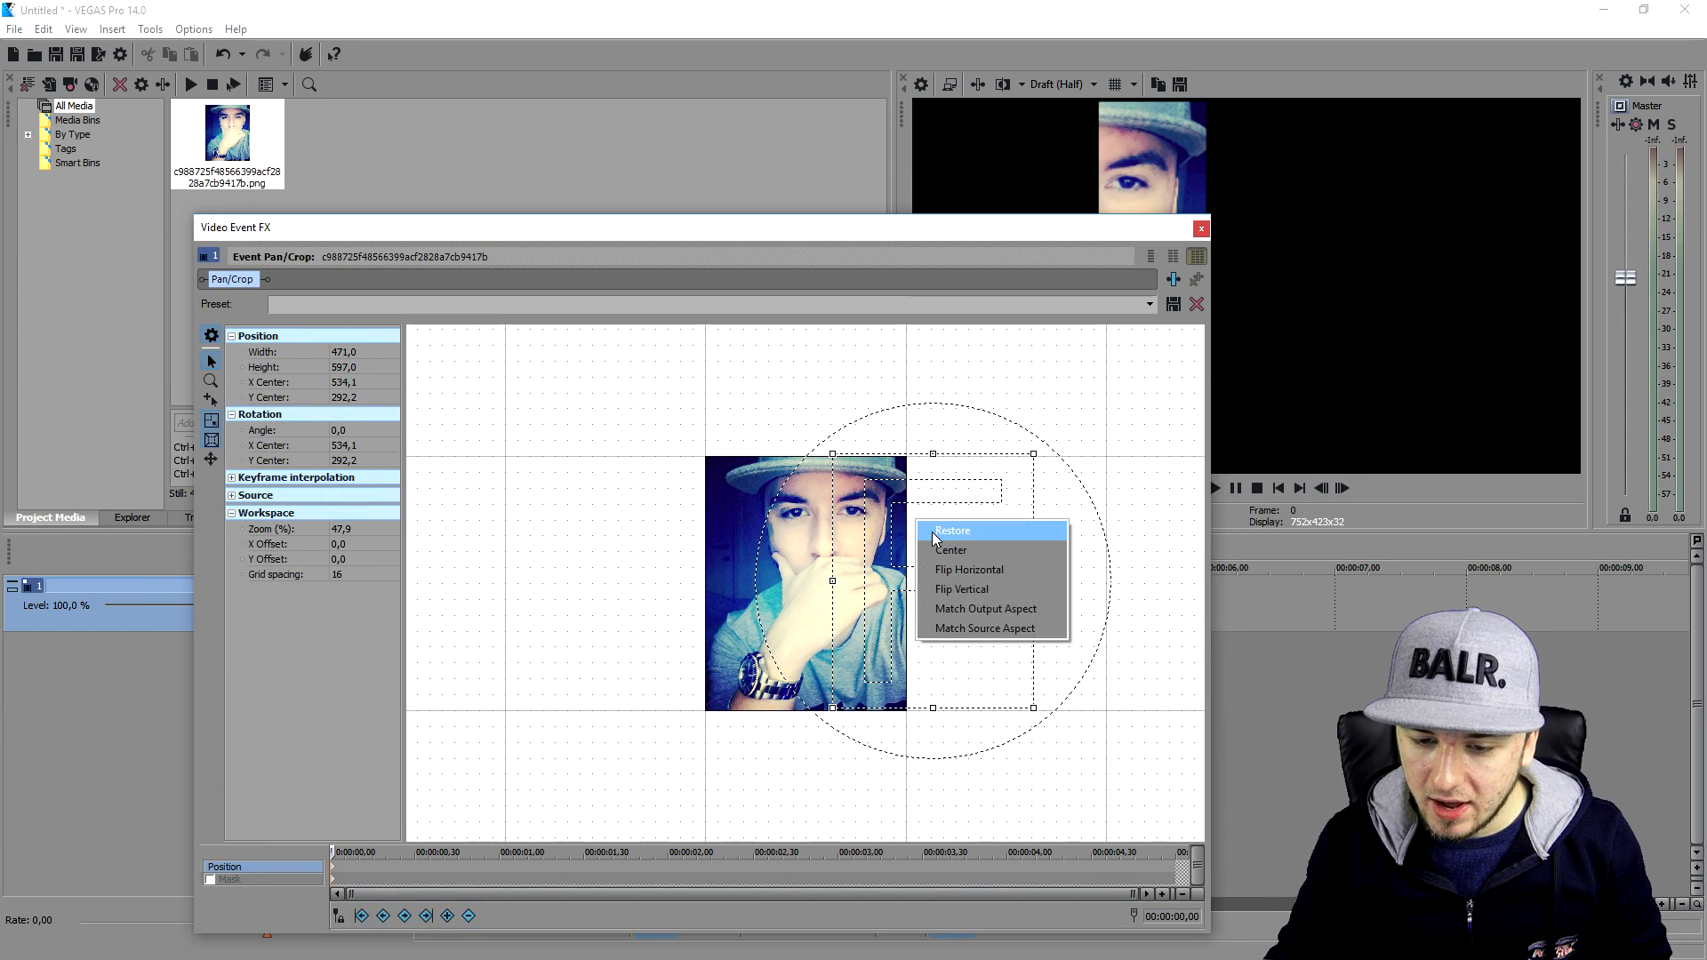
left_click(951, 530)
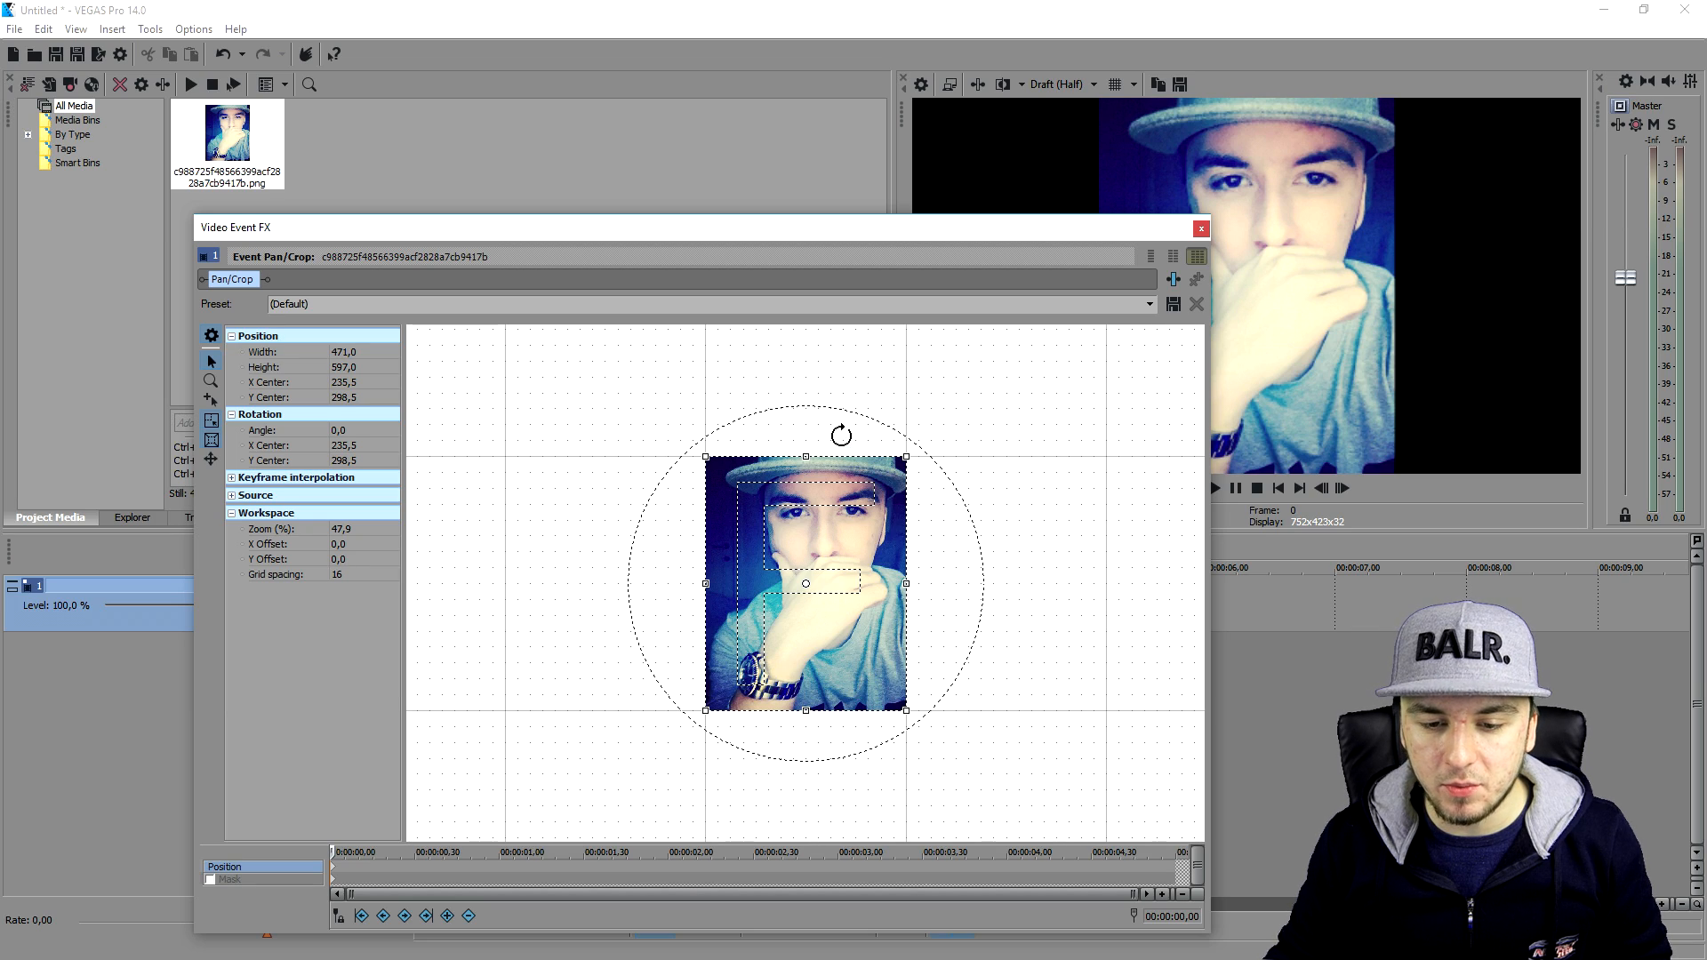
Step: Rotate the photo with the rotation handle to keyframe nearly a full -360° turn
left_click_drag(806, 458, 948, 510)
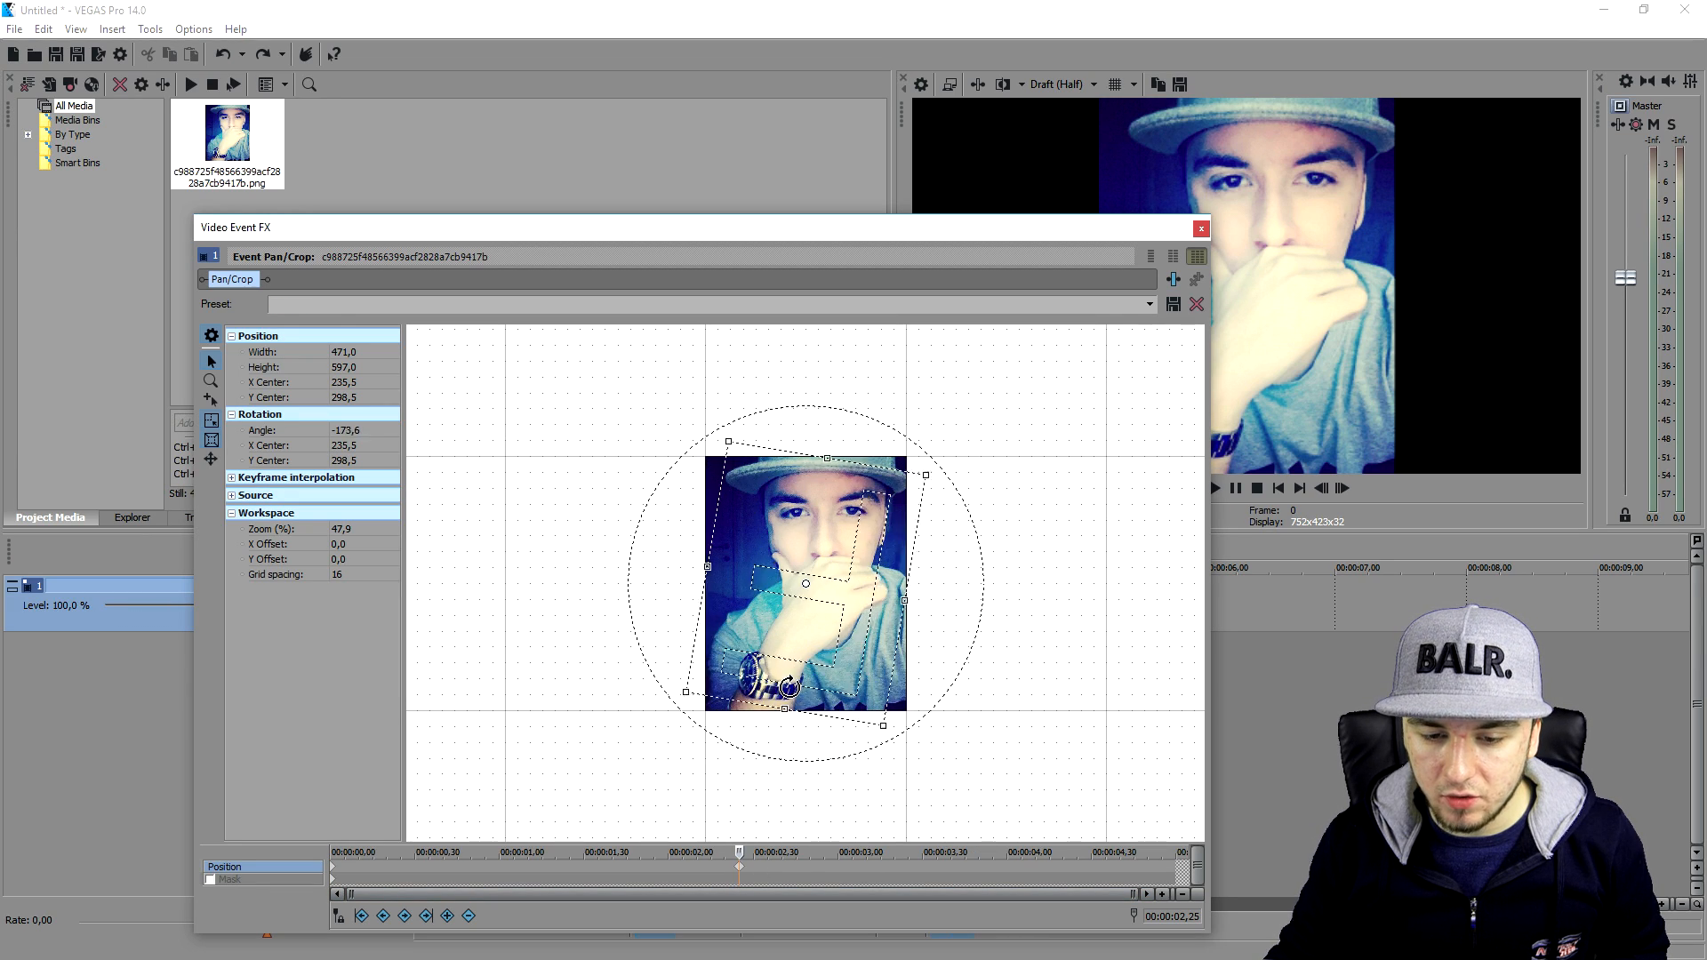
left_click_drag(786, 687, 822, 483)
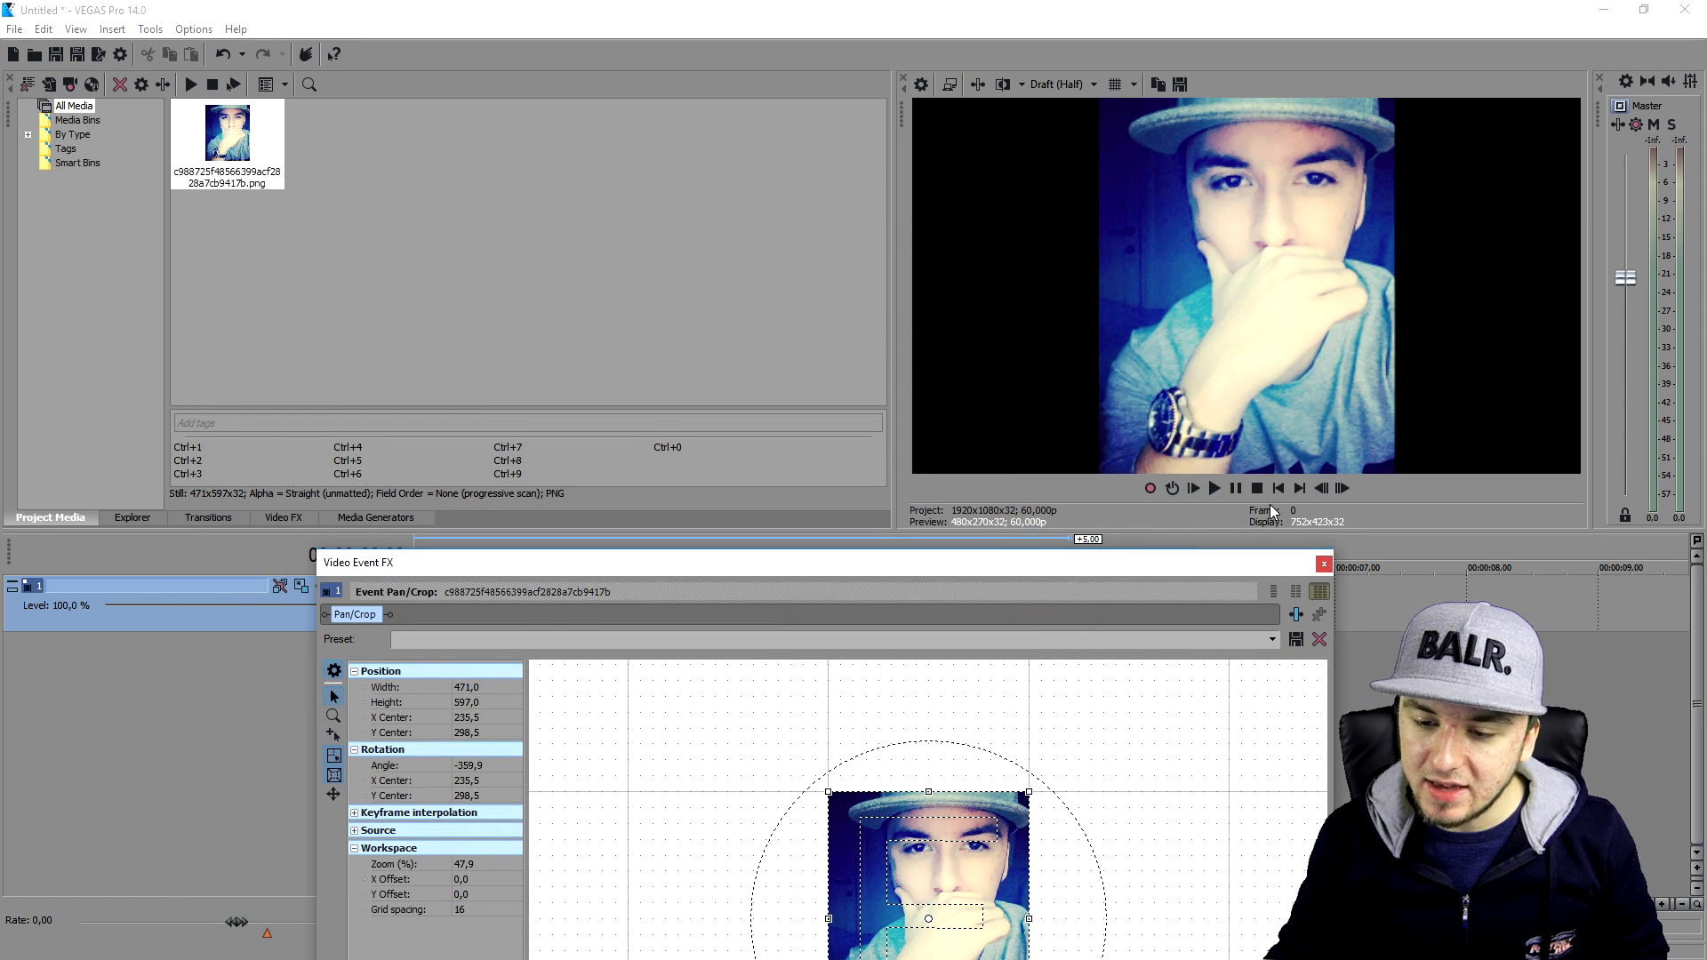
Step: Close the Pan/Crop window to return to the timeline with the spinning photo
left_click(1191, 488)
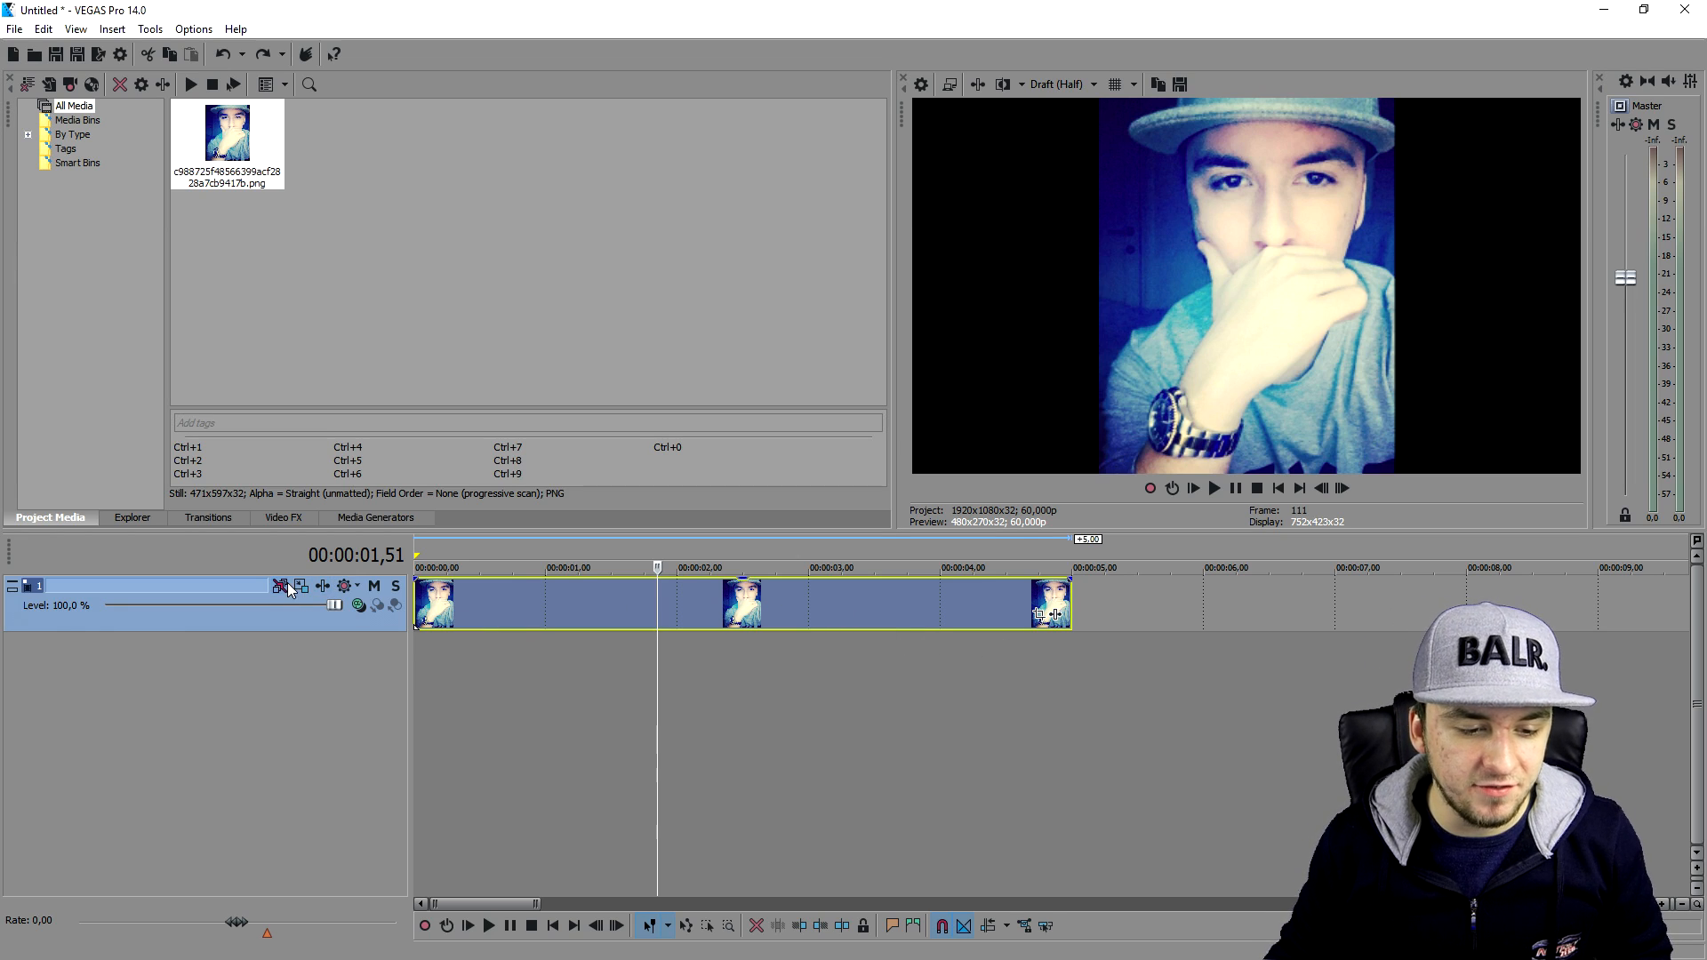
mouse_move(299, 585)
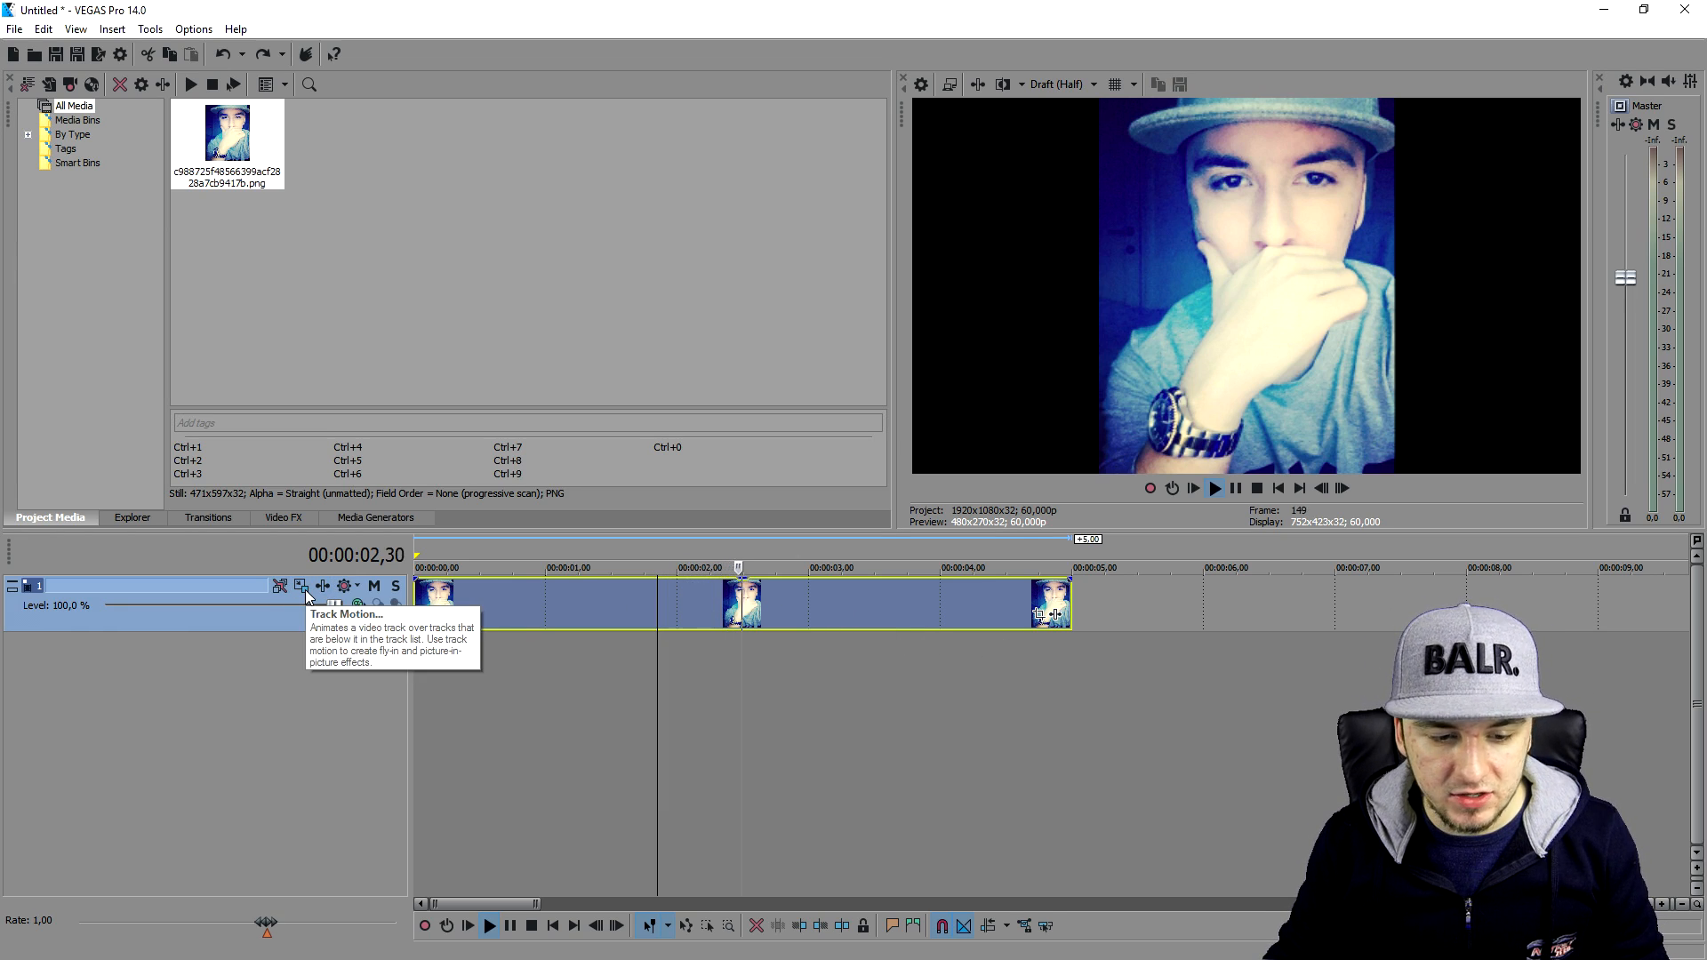
Step: In Track Motion at 00:00:03, swing the frame's rotation around and back to about 0°, then close
left_click(300, 585)
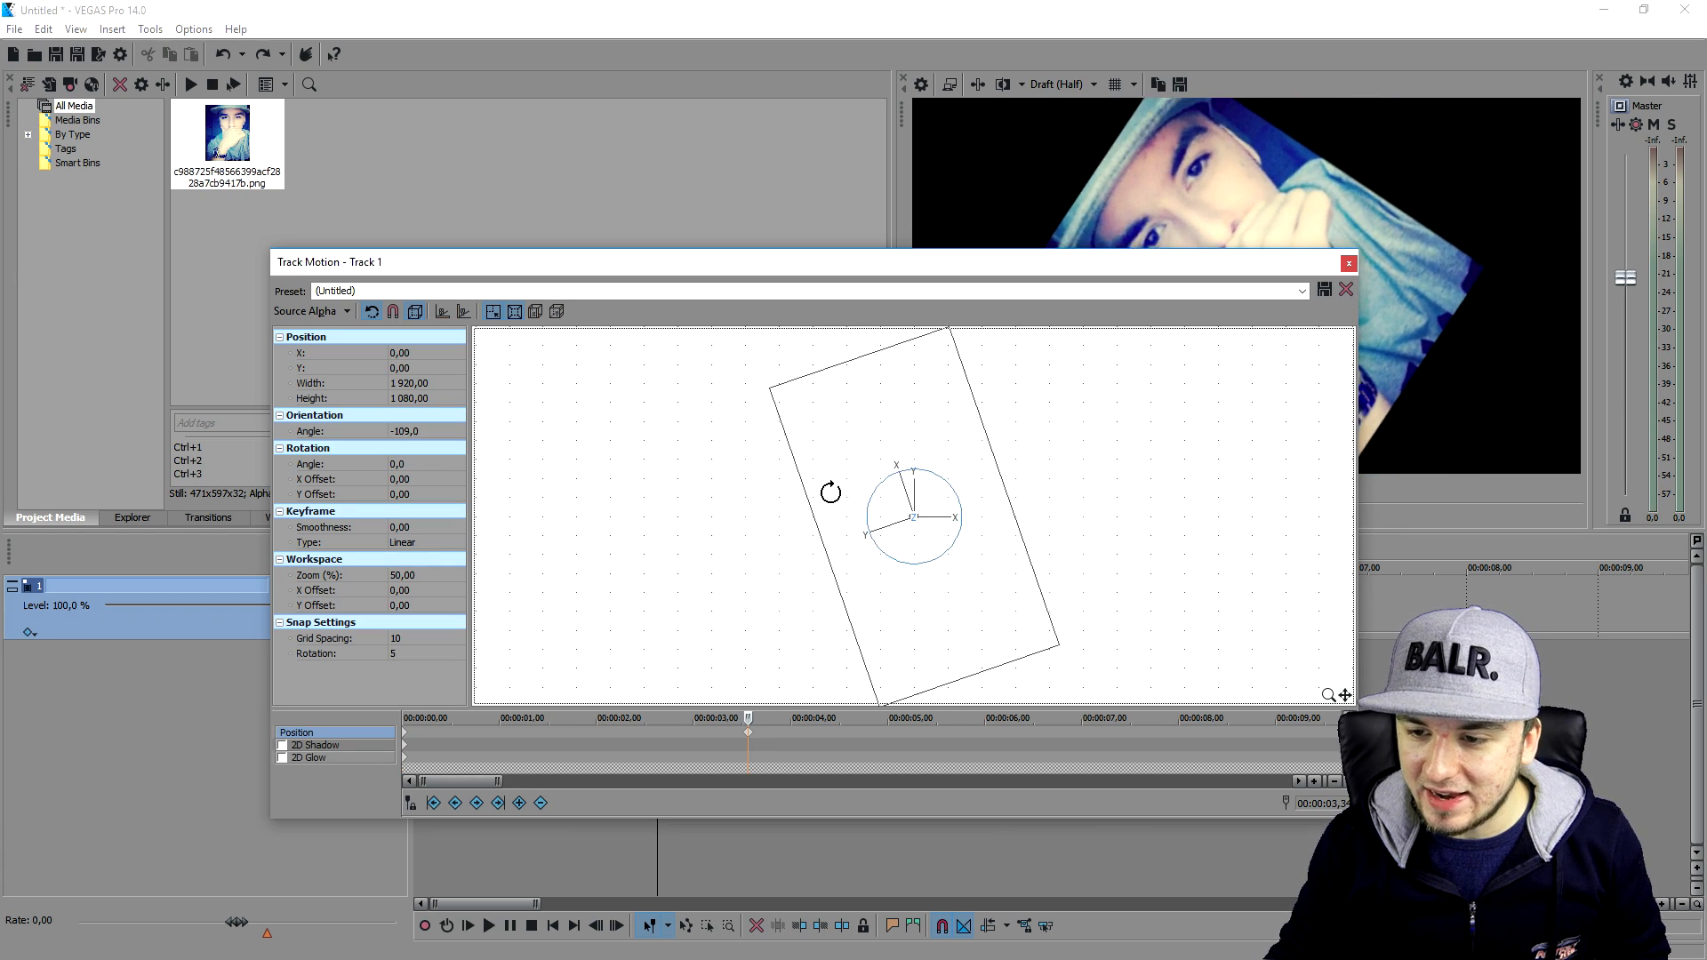
left_click_drag(831, 492, 1089, 575)
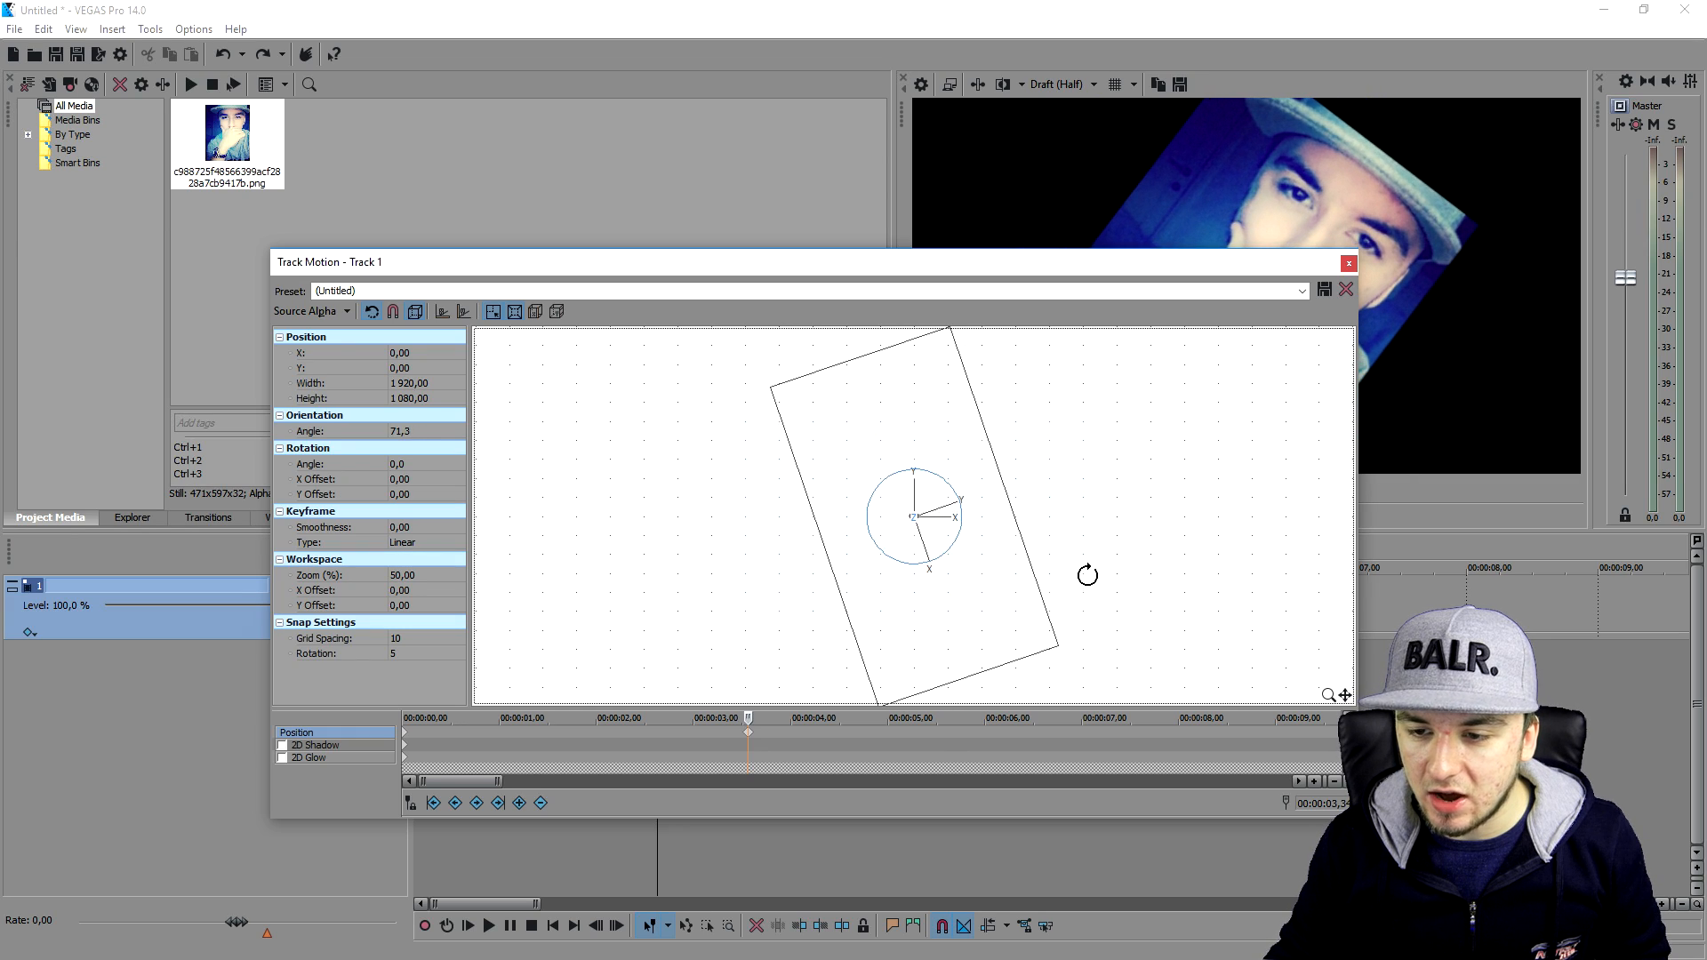
left_click_drag(1089, 575, 986, 432)
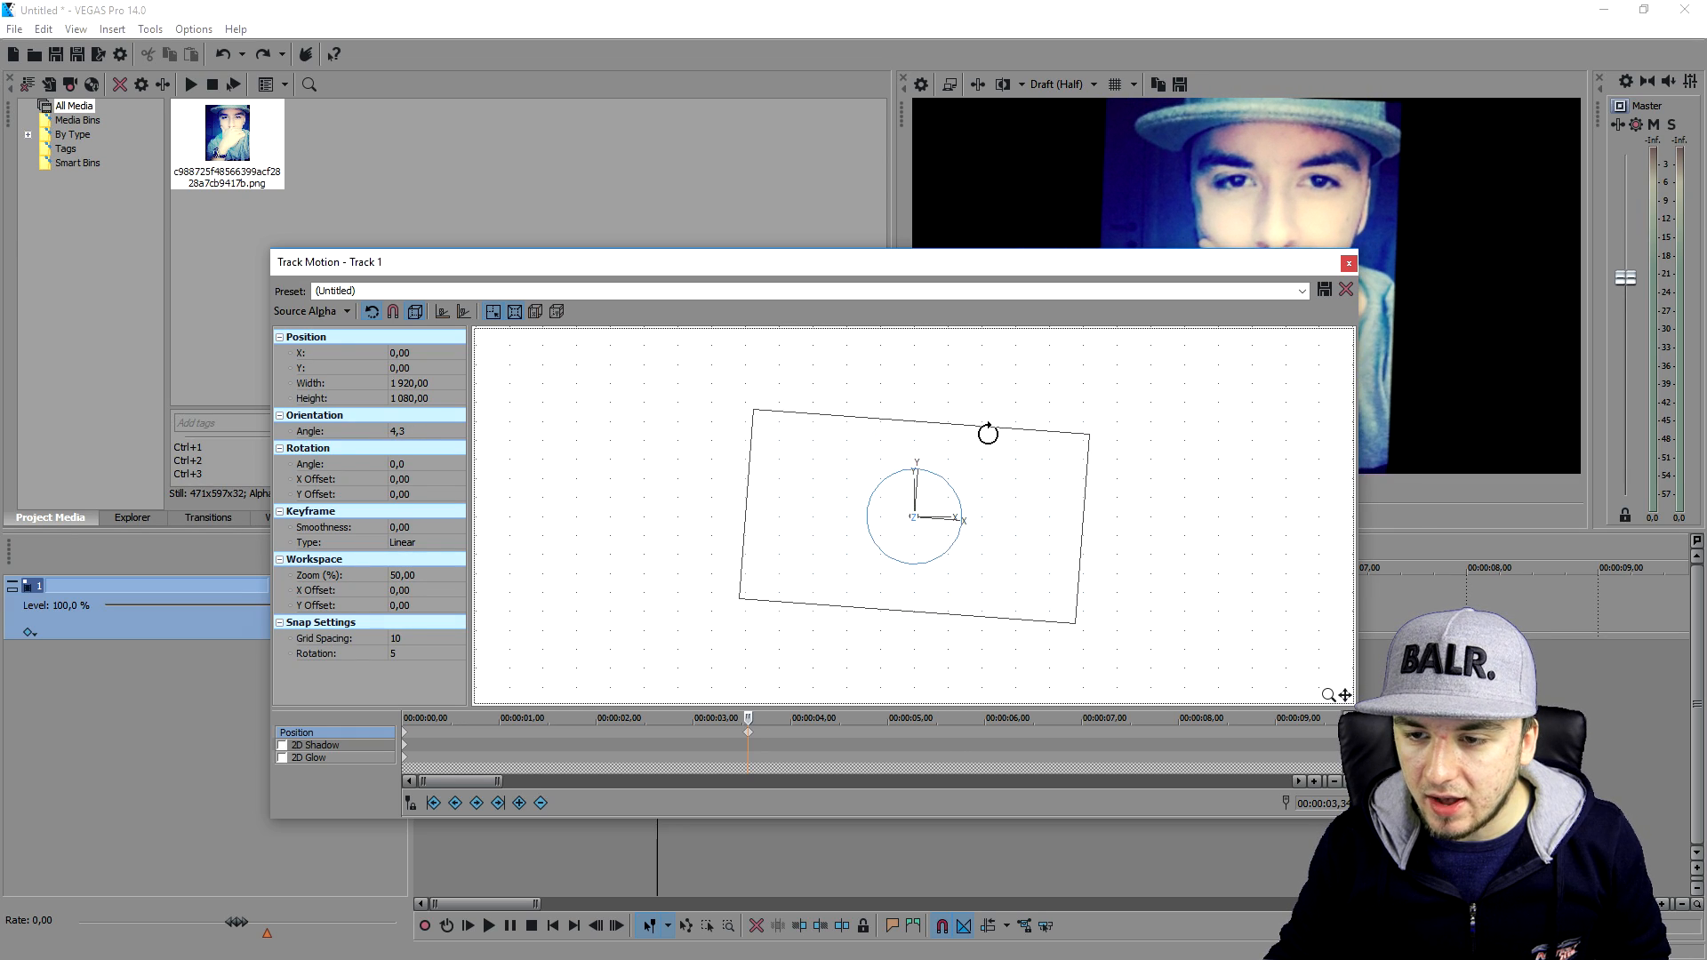
left_click_drag(987, 431, 978, 431)
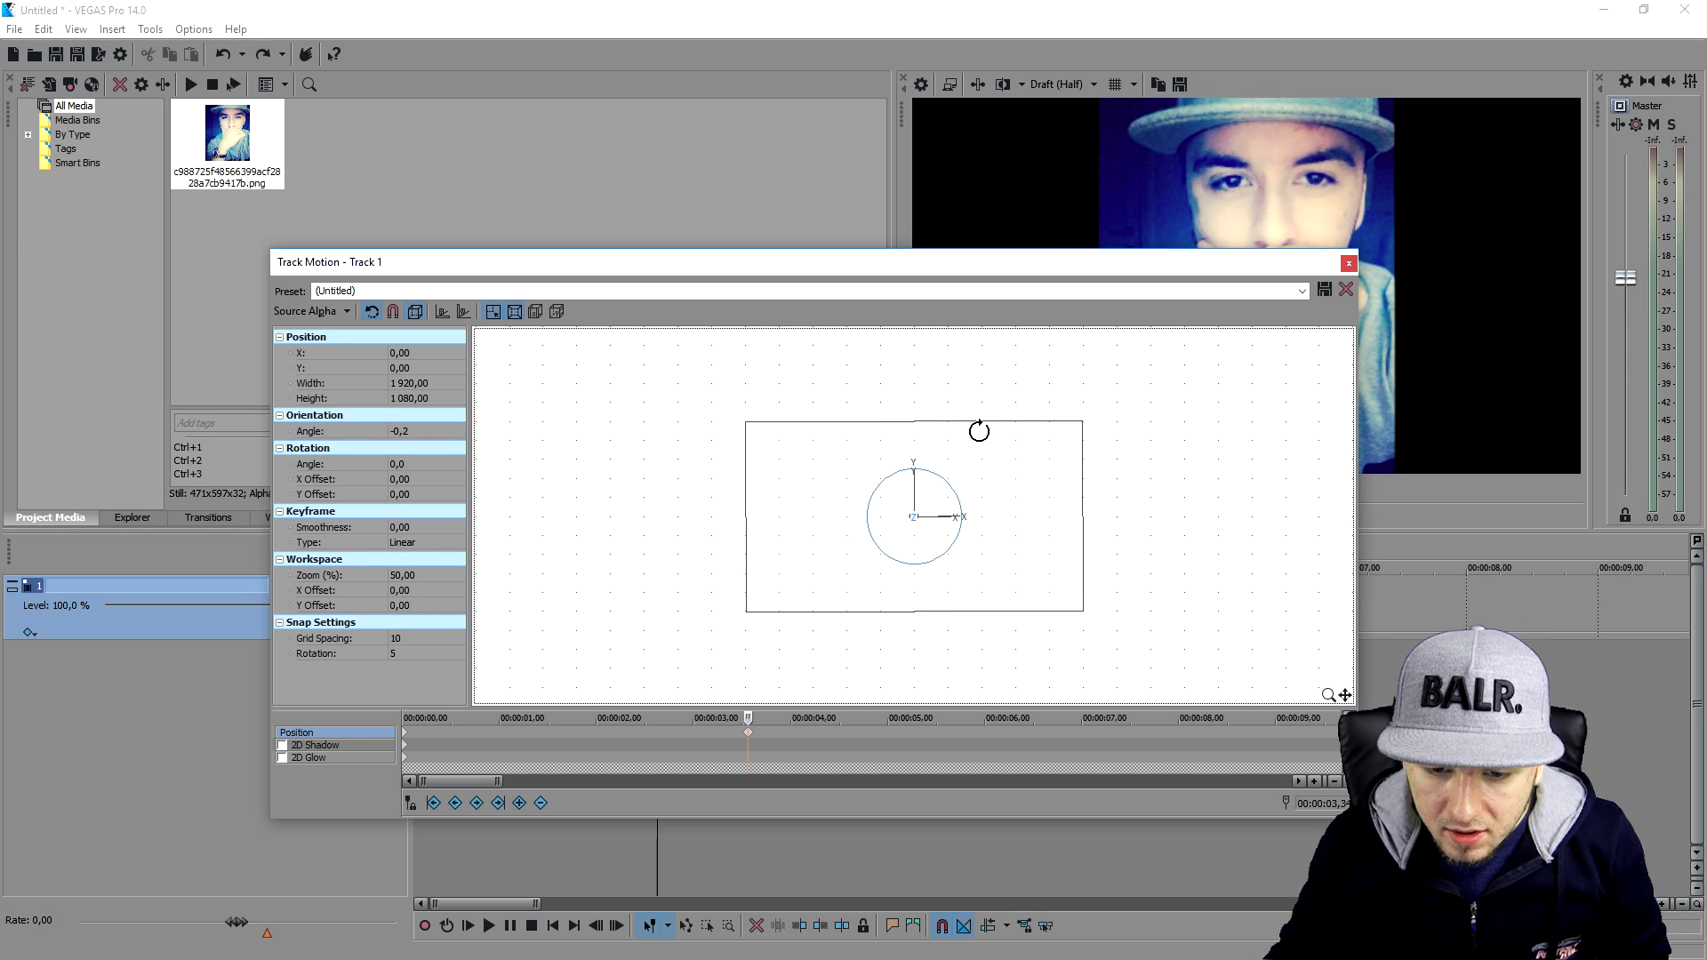
left_click(1348, 263)
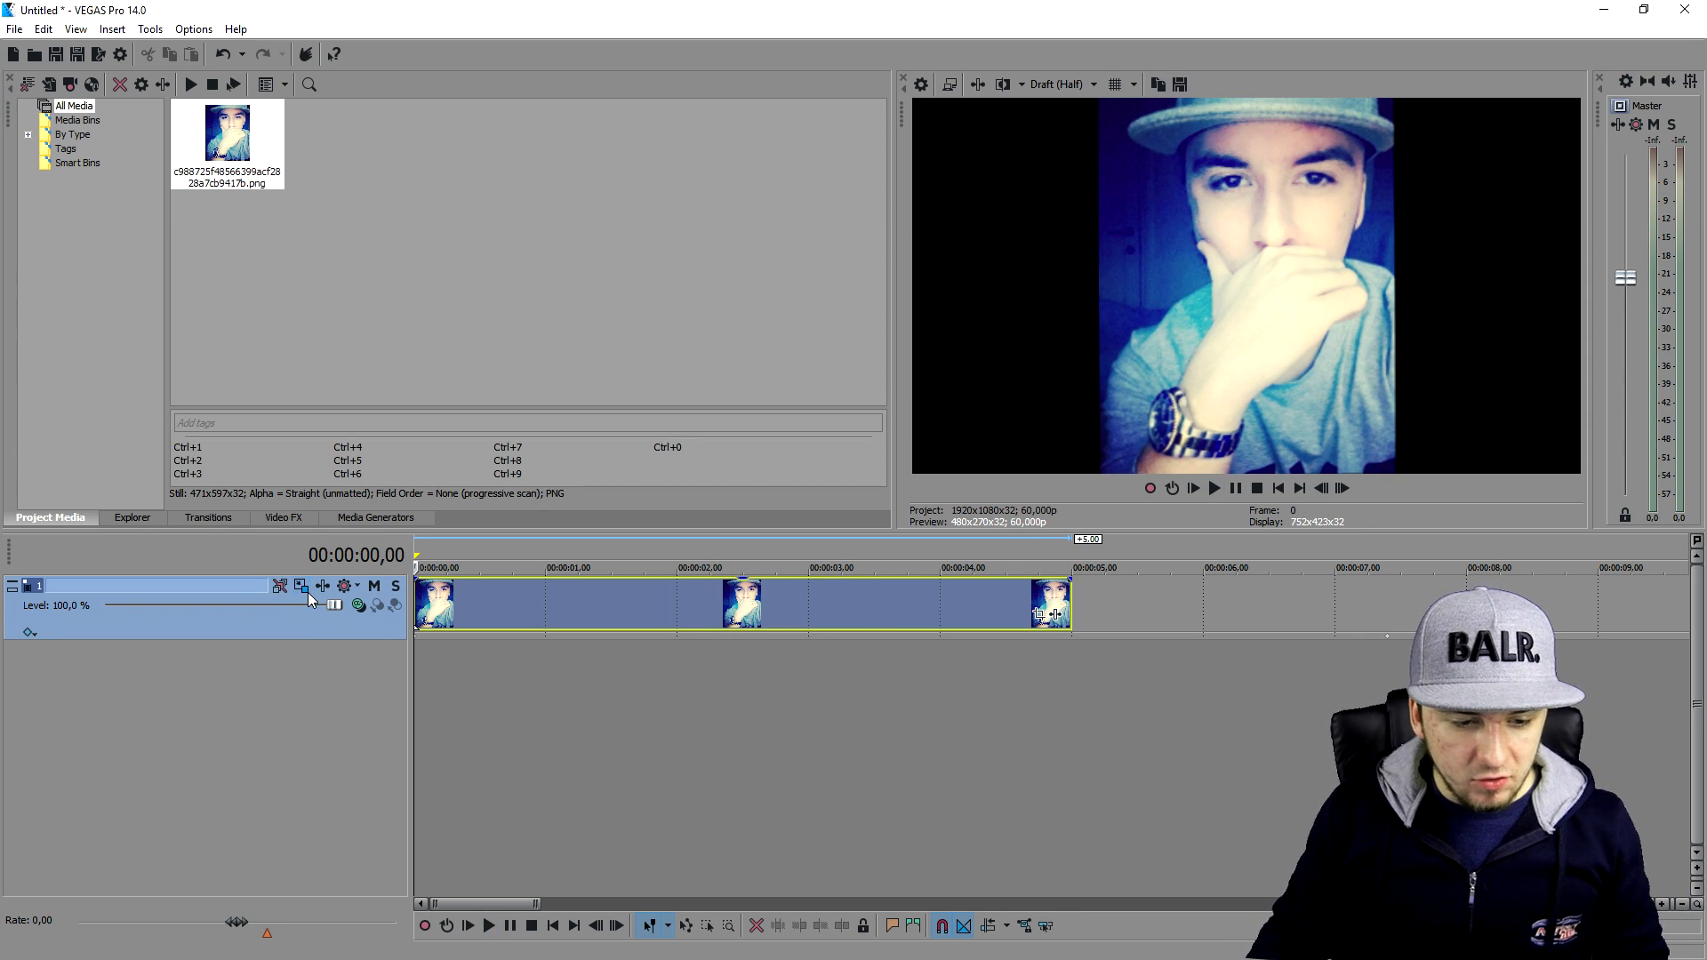
Step: Reopen Track Motion and tilt the frame at a later point in the keyframe timeline
left_click(300, 585)
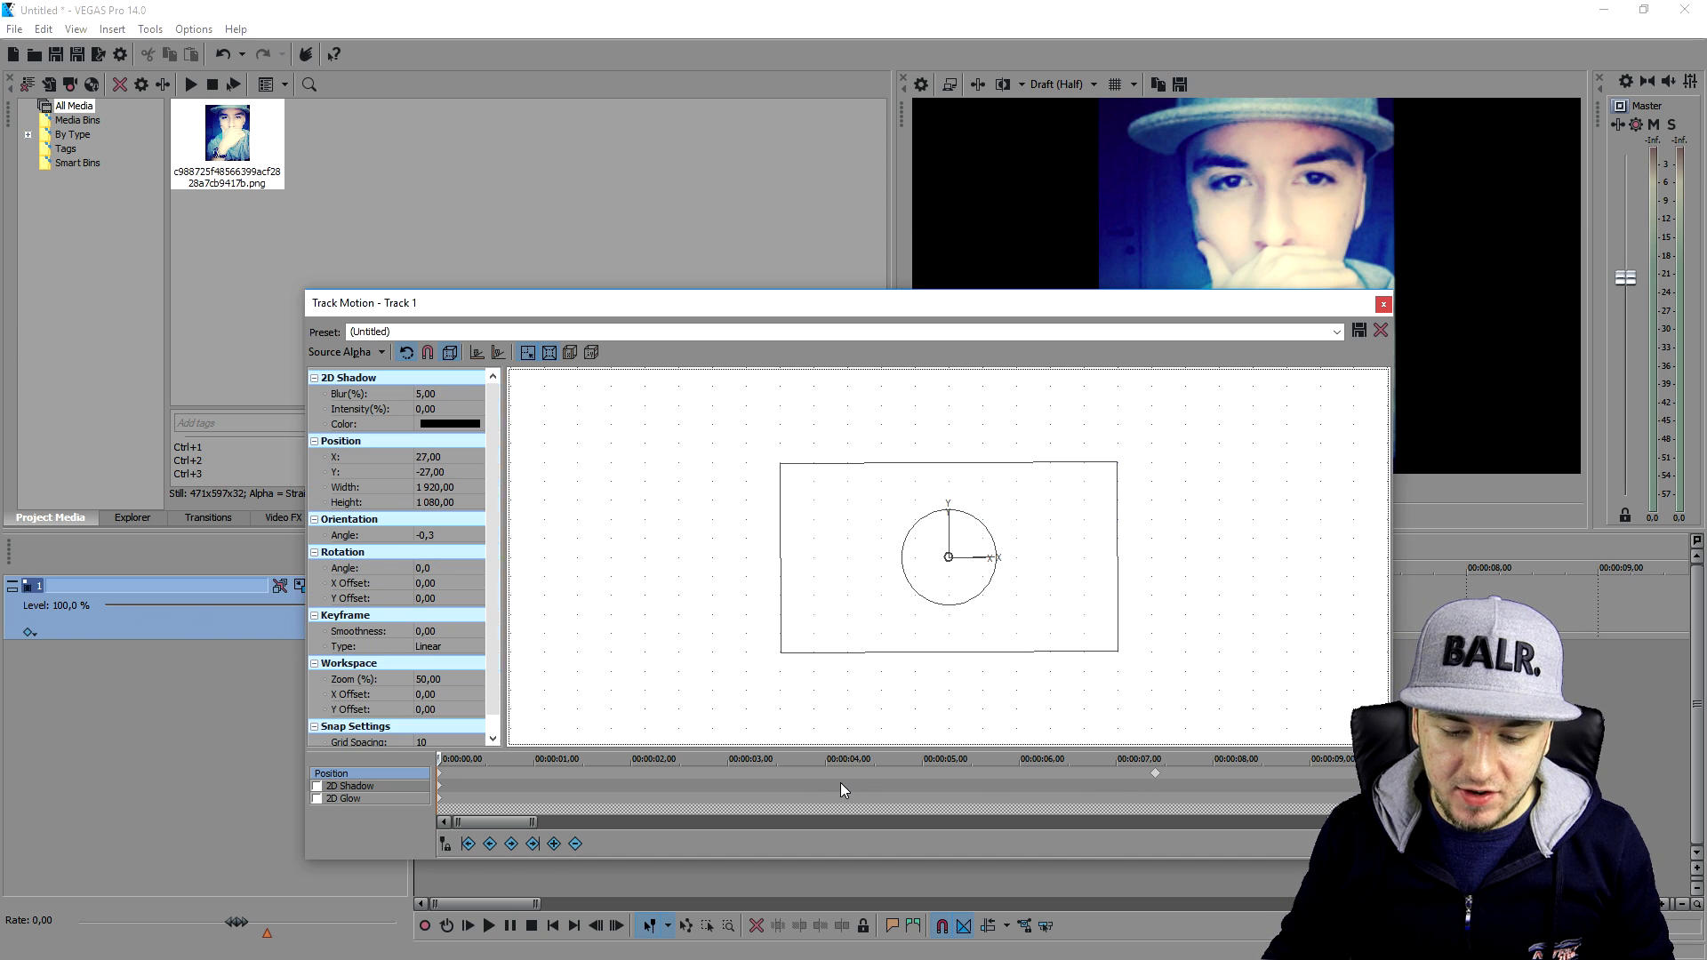
left_click(343, 799)
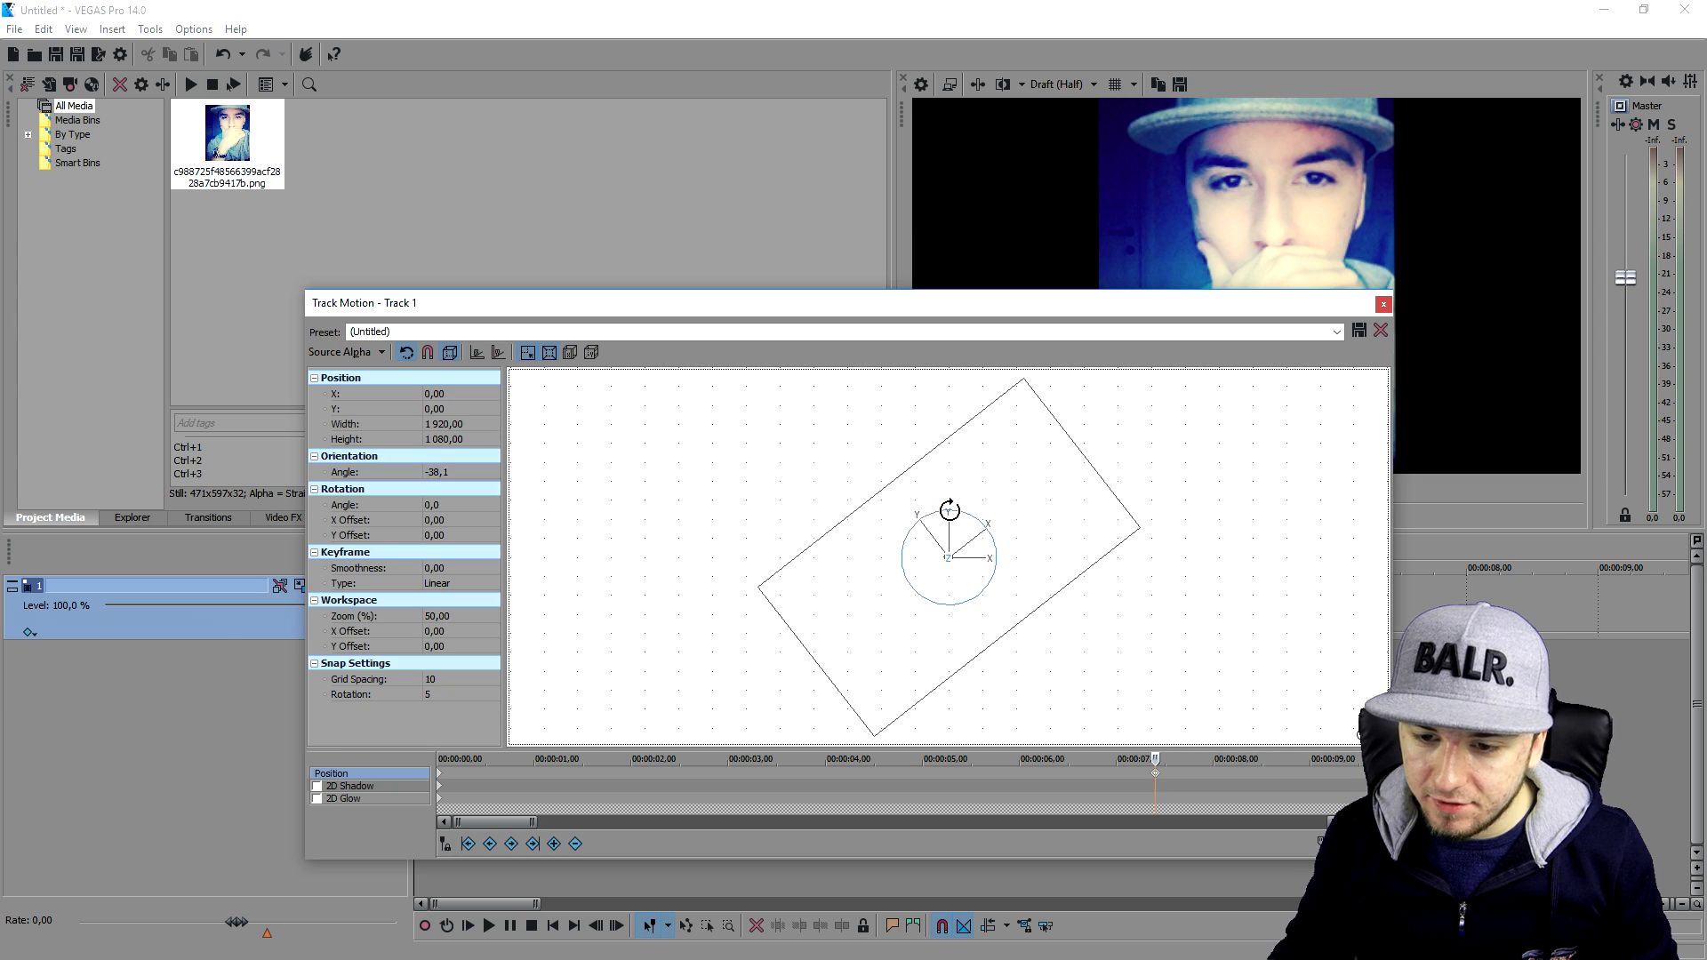
left_click_drag(950, 510, 967, 534)
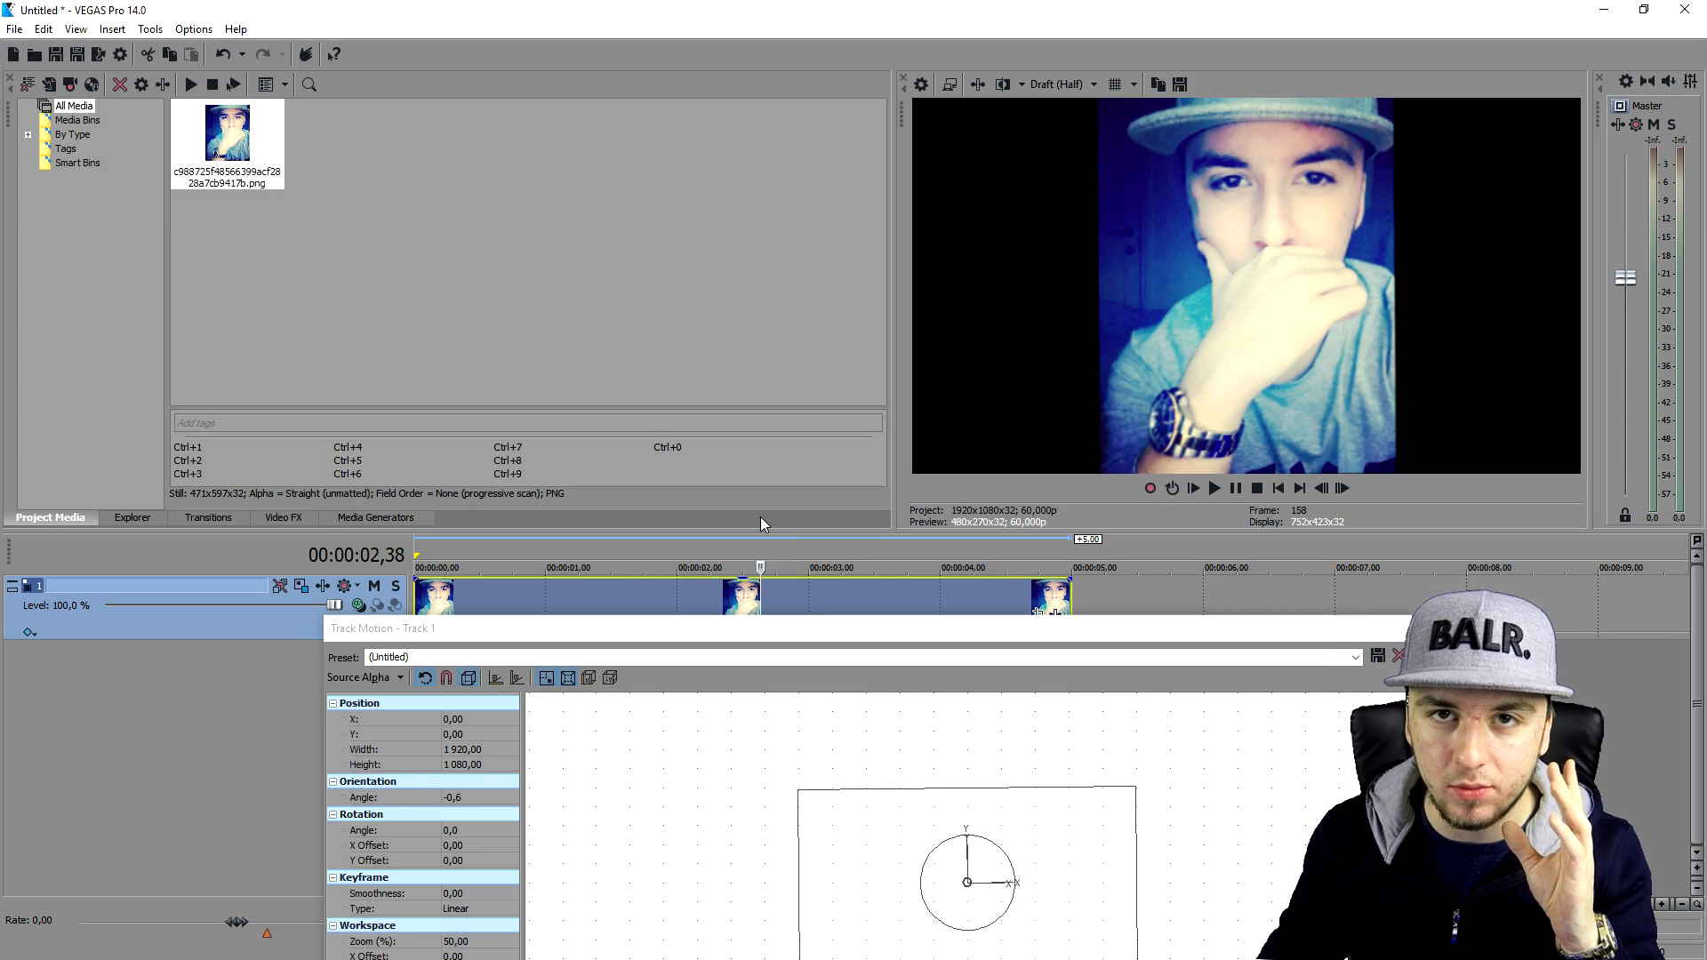
mouse_move(757, 512)
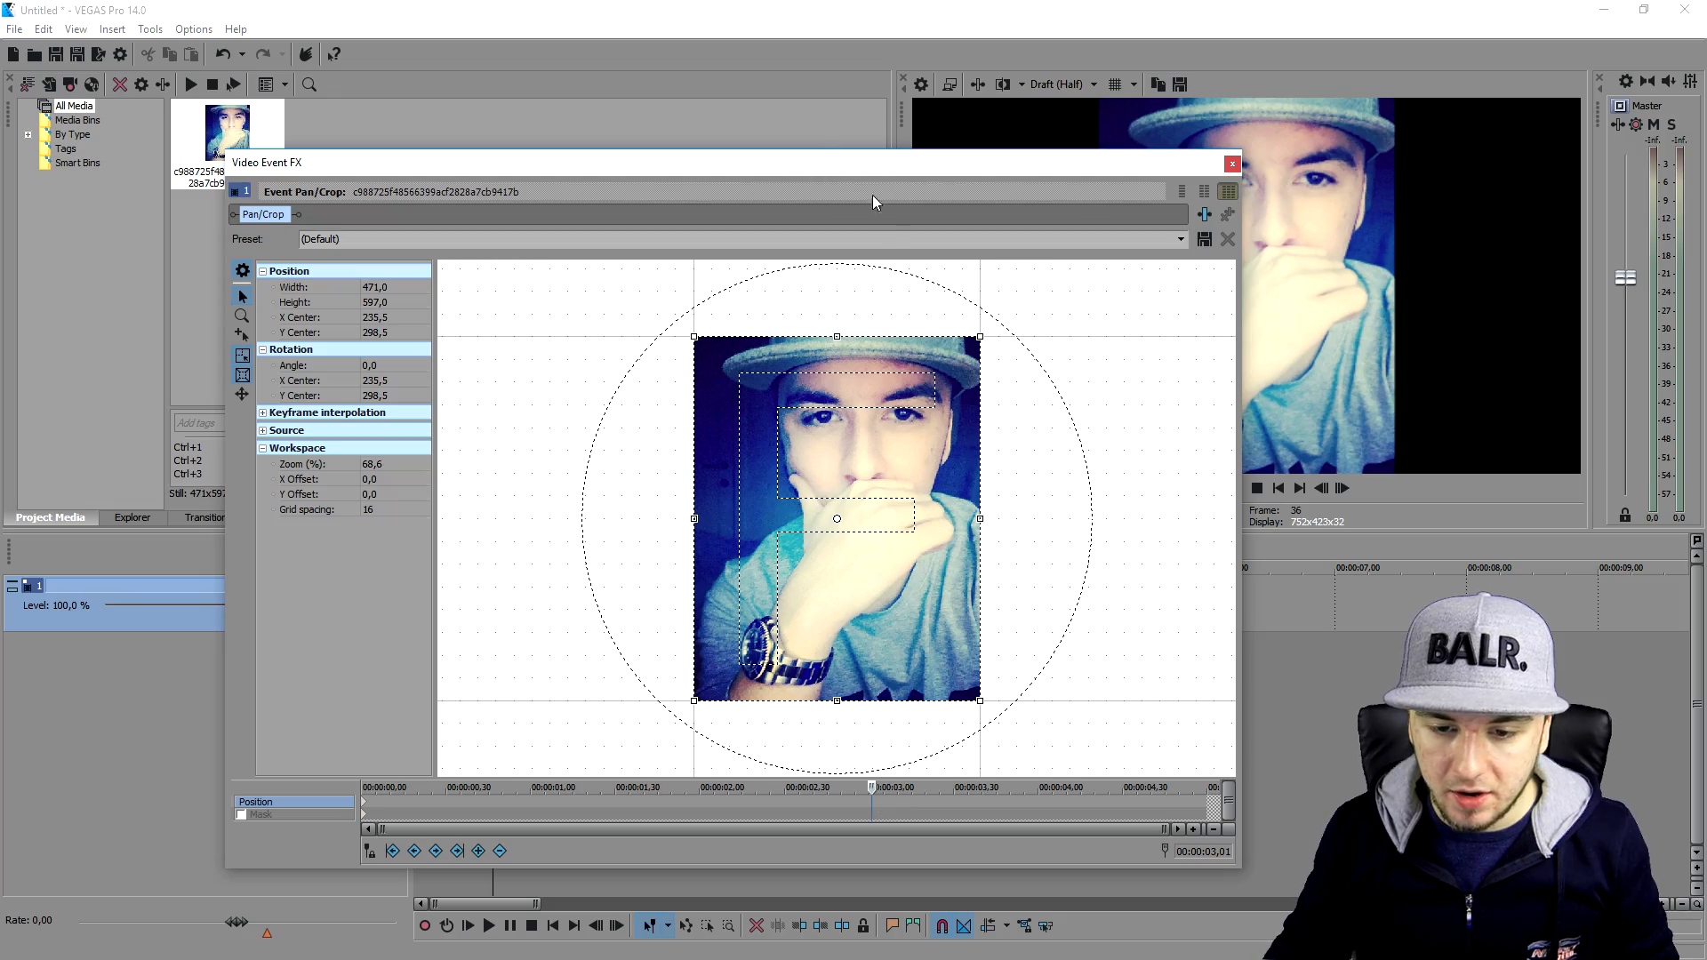
Step: In Event Pan/Crop at 00:00:03, spin the photo to about -1800° and close the FX window
left_click_drag(836, 336, 943, 313)
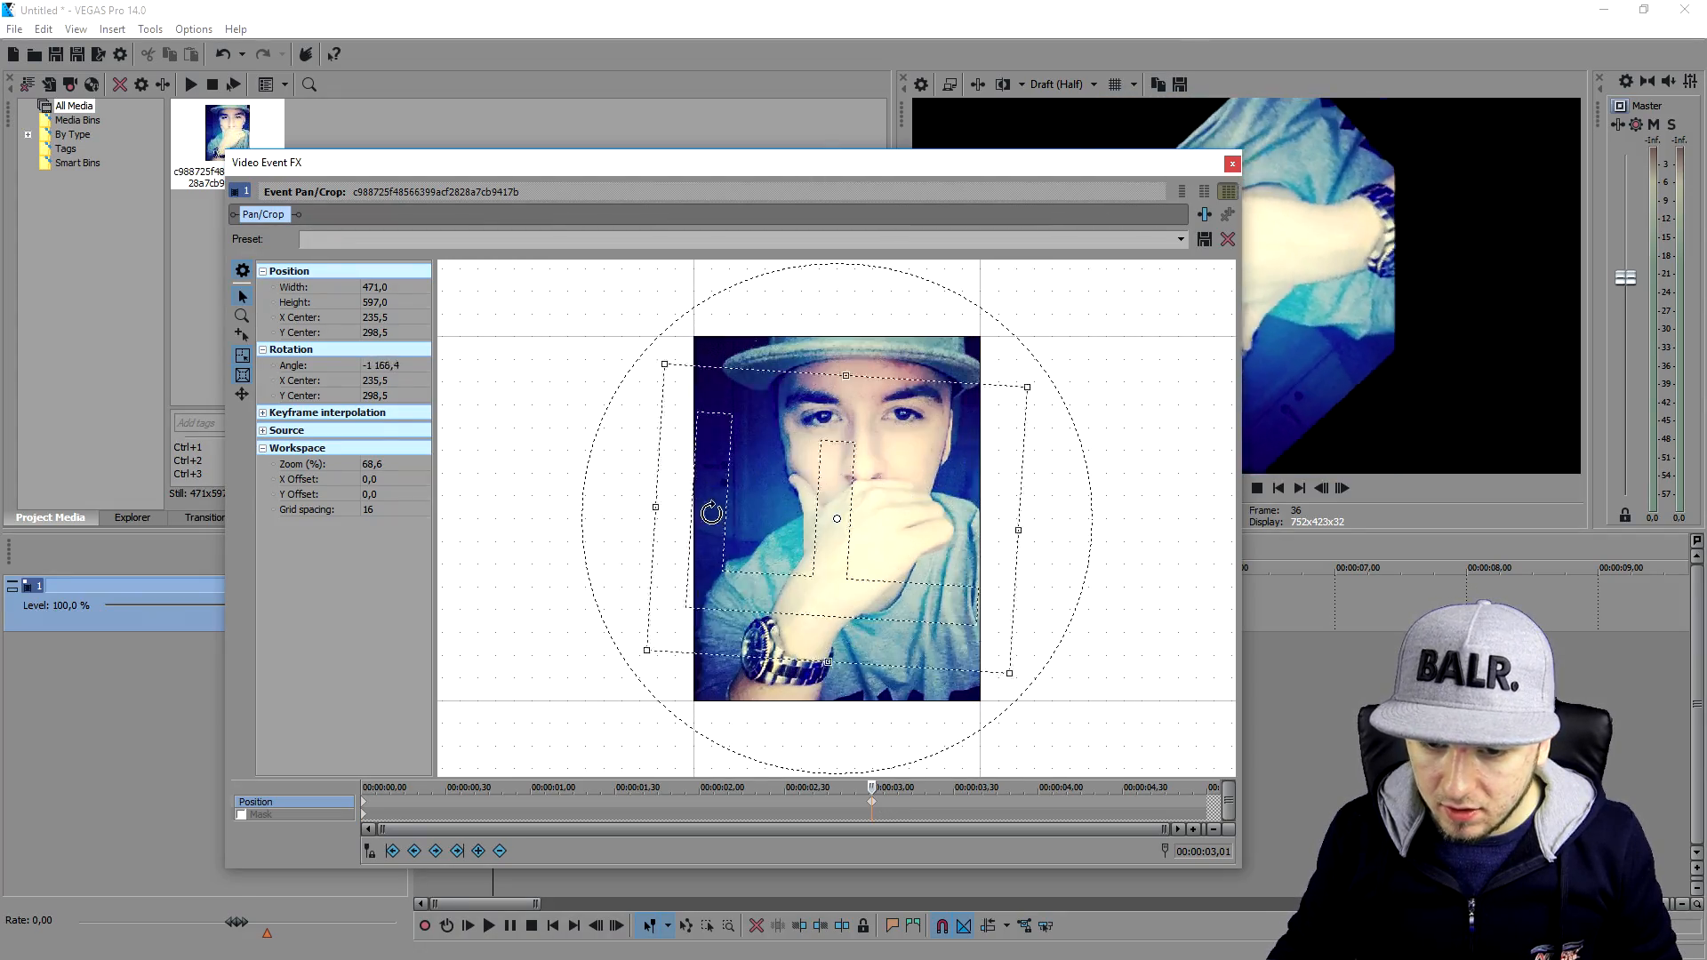
left_click_drag(709, 512, 1046, 423)
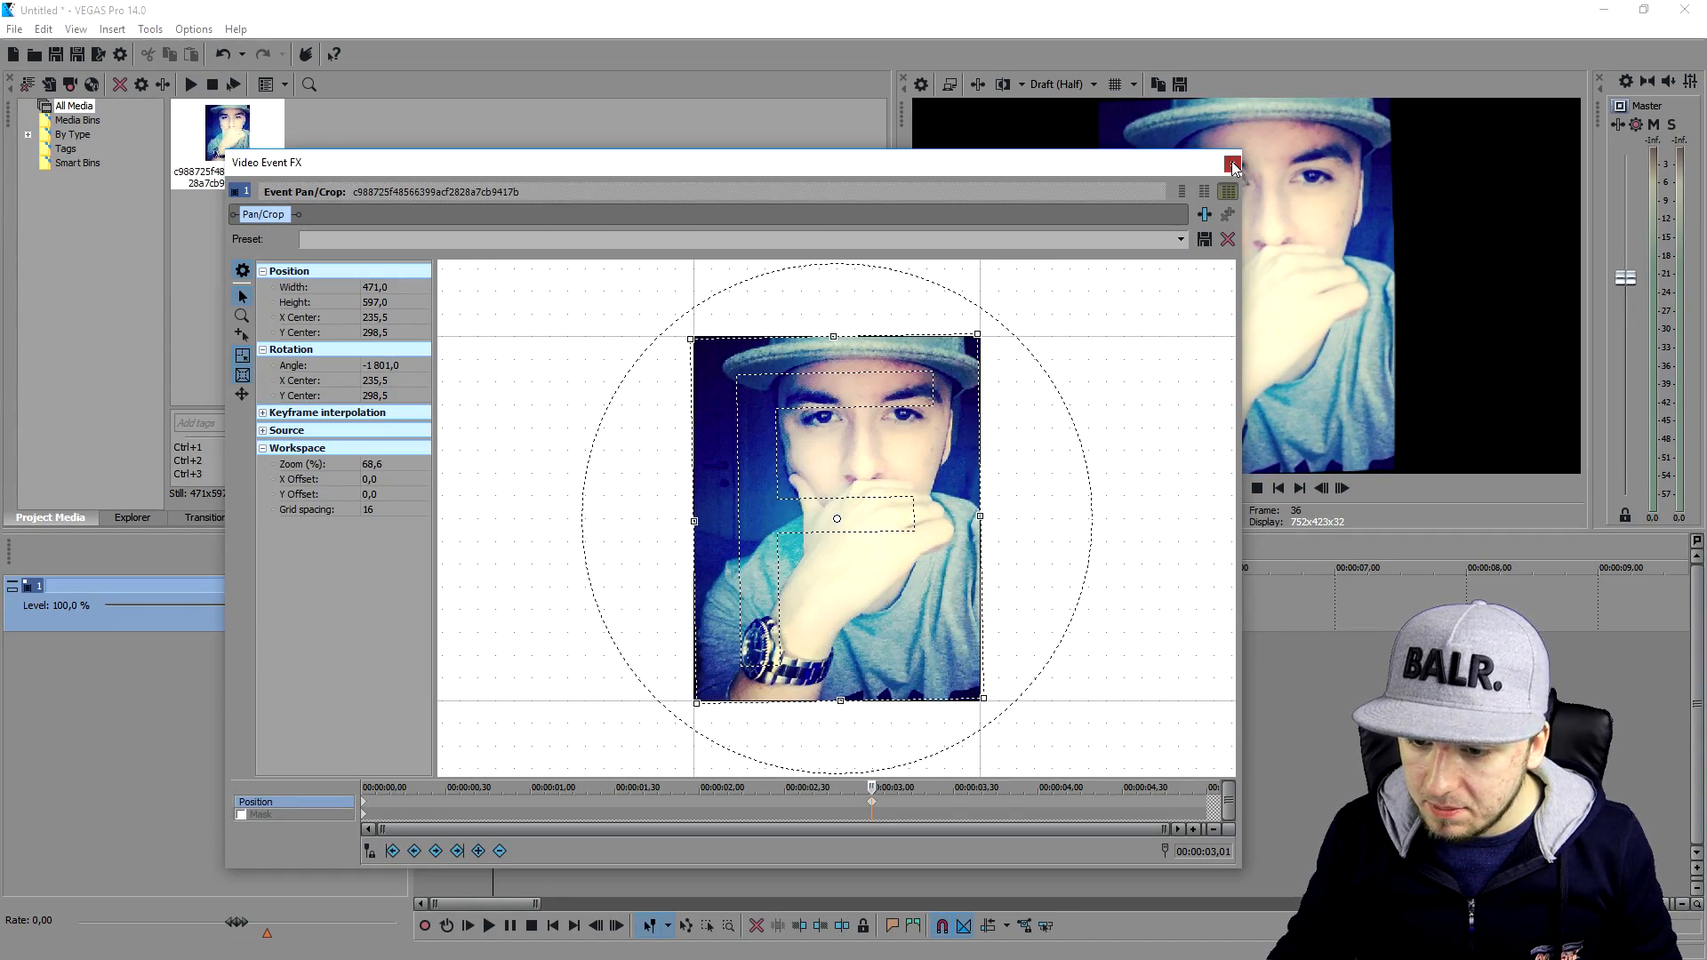
left_click(1229, 192)
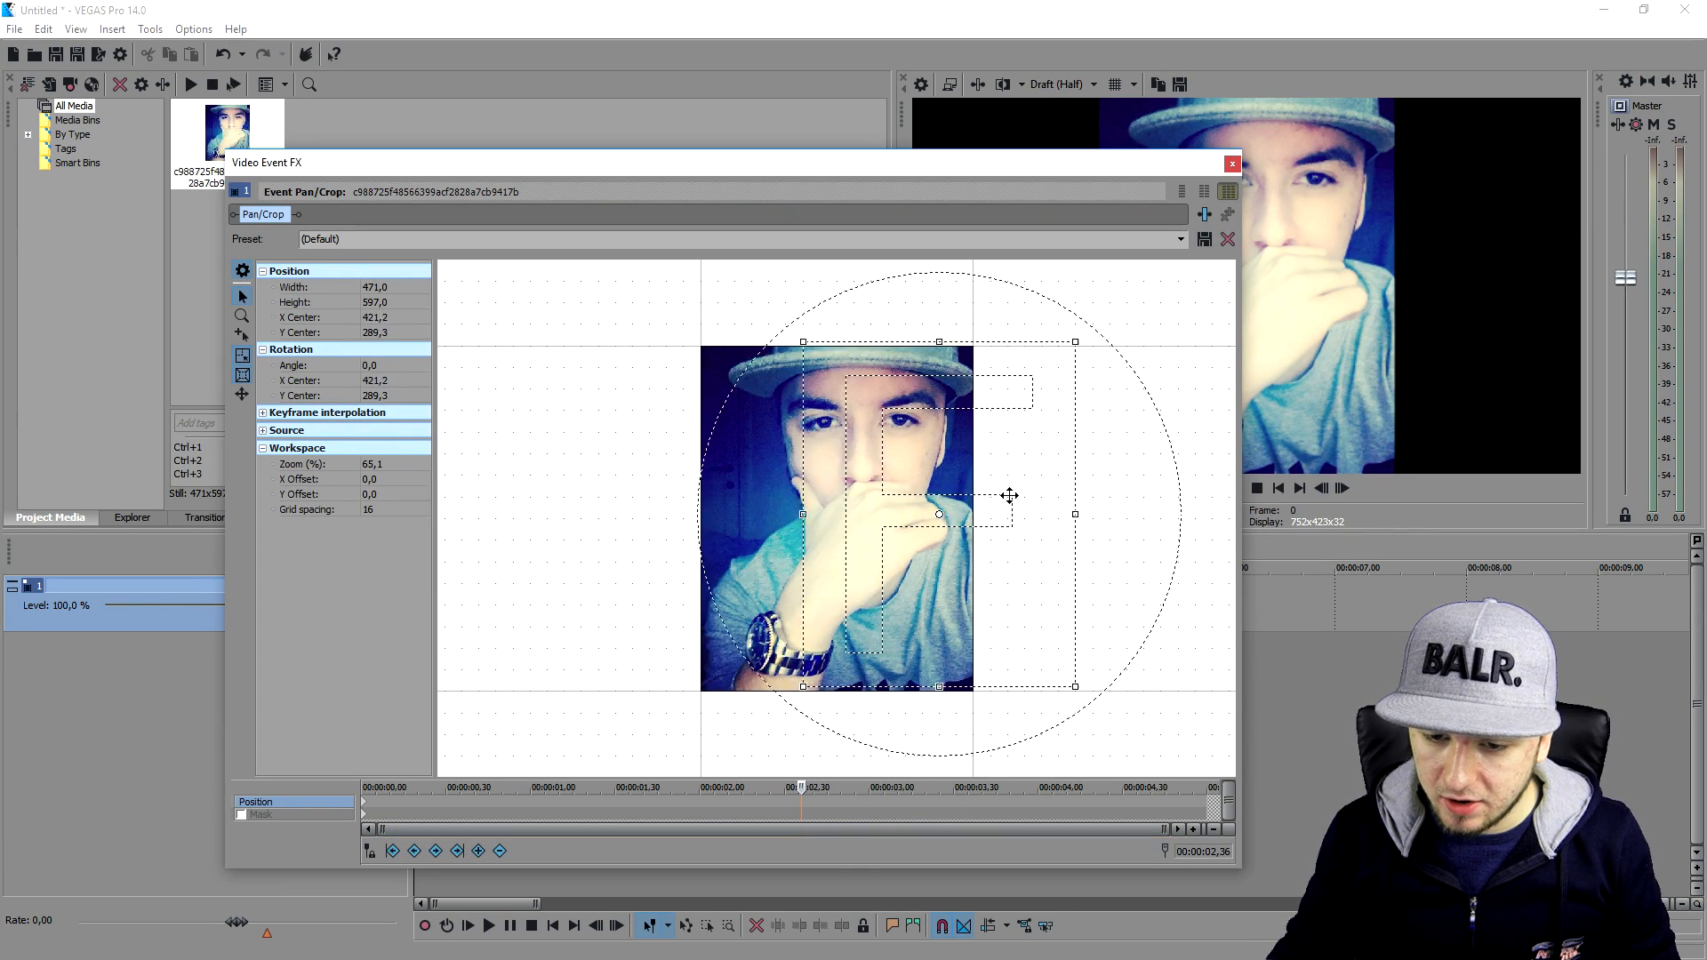
left_click(1231, 162)
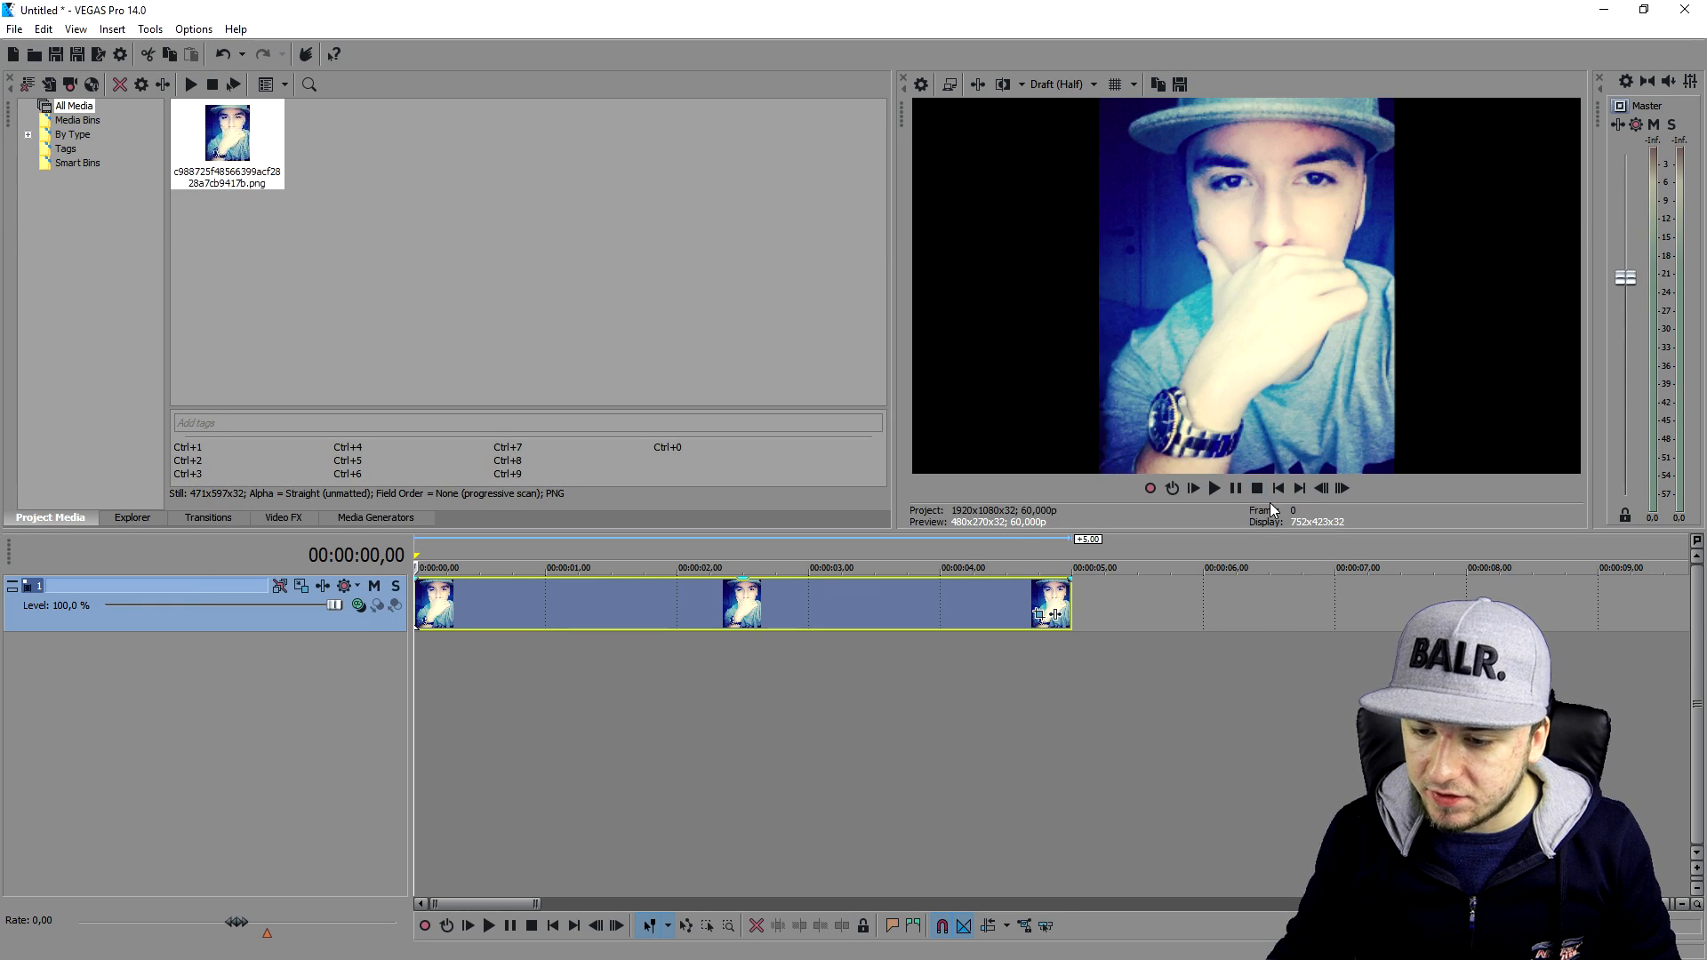